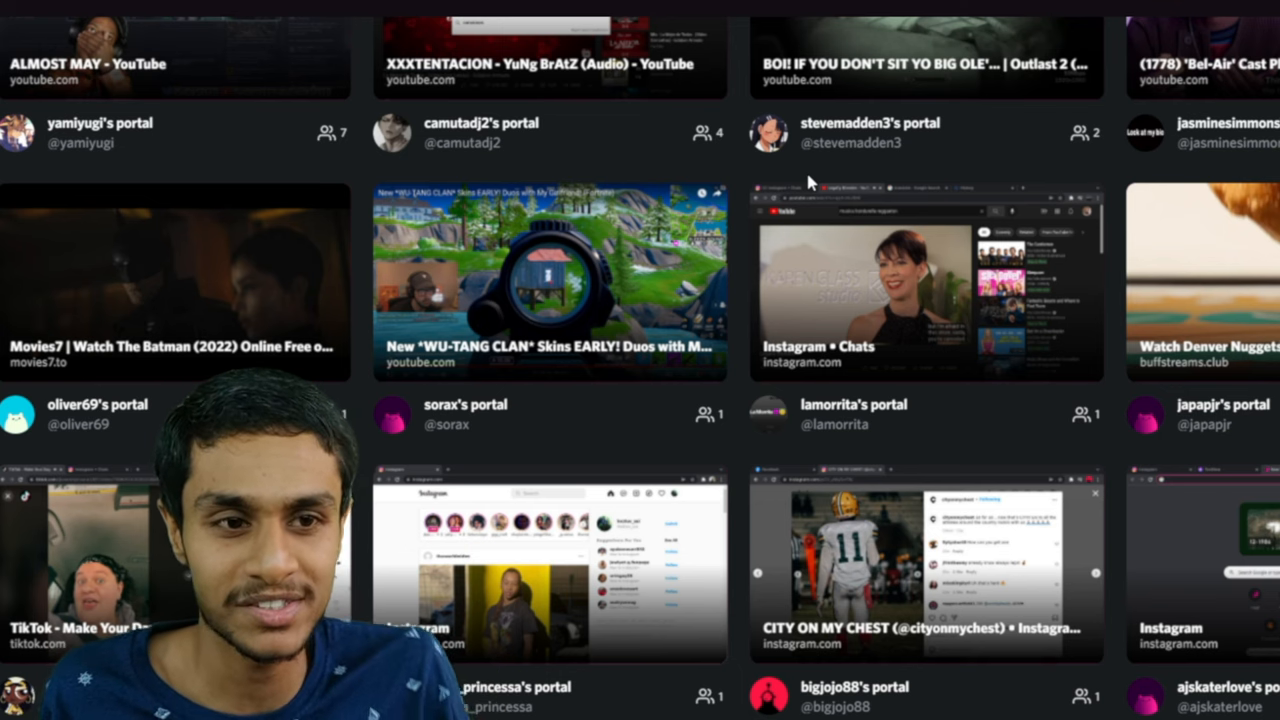
pyautogui.moveTo(822, 164)
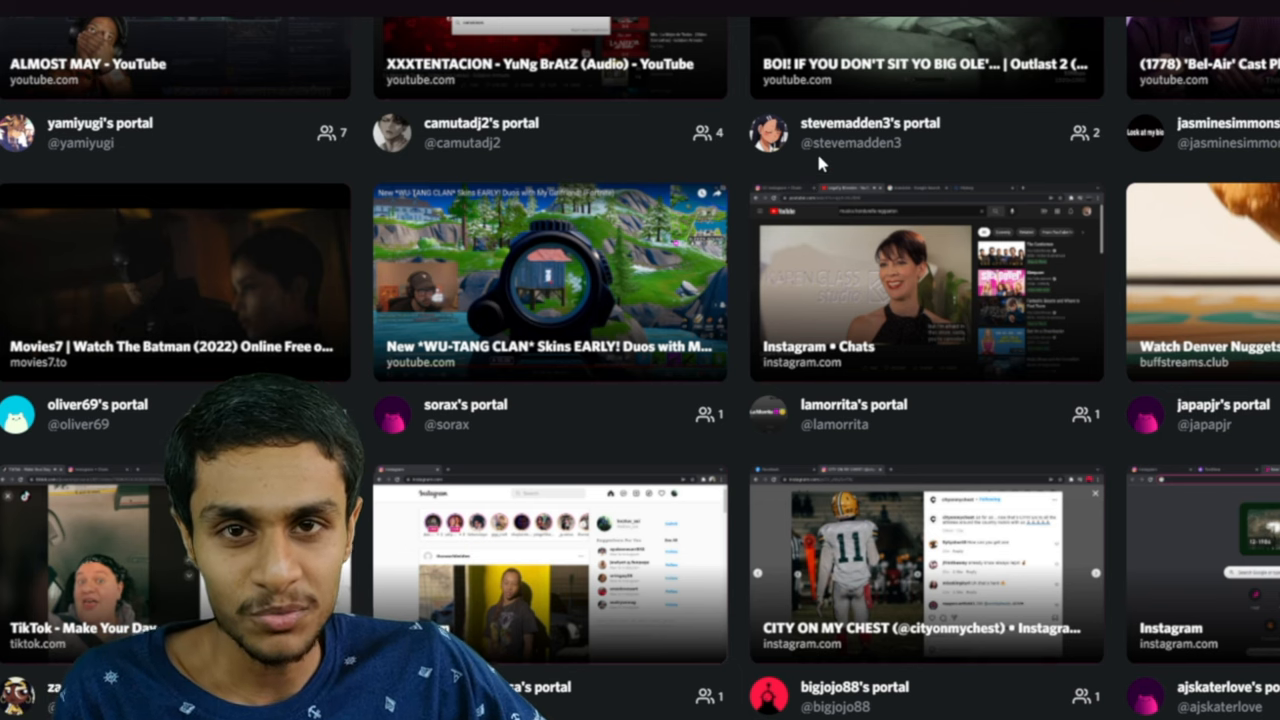
# Create a new private portal and choose its server region from the Region list.
pyautogui.scroll(-3)
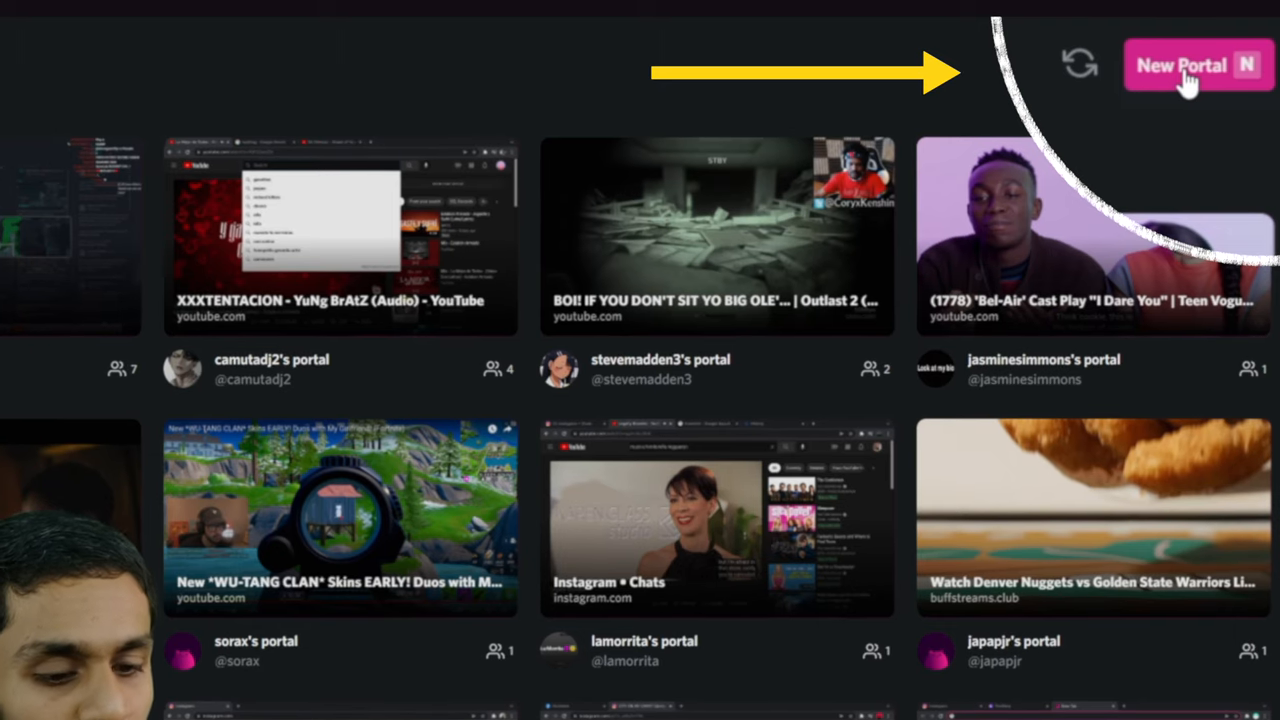
pyautogui.click(1180, 62)
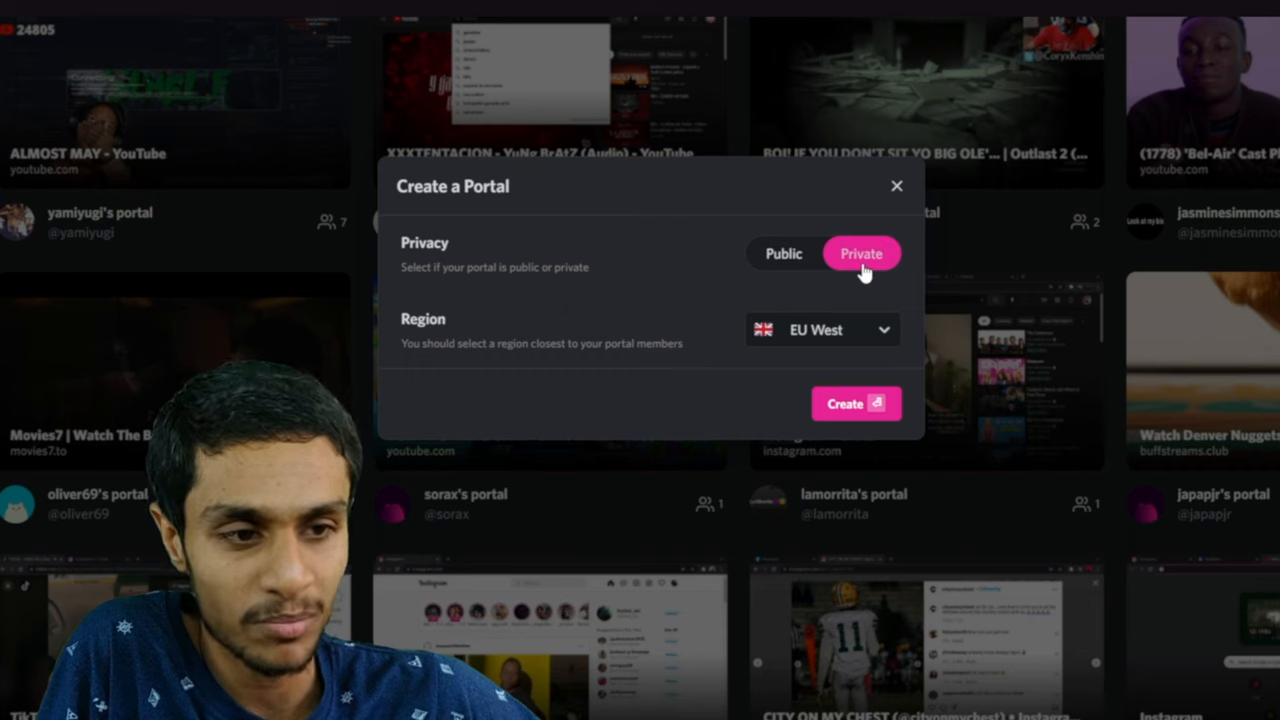
pyautogui.moveTo(844, 338)
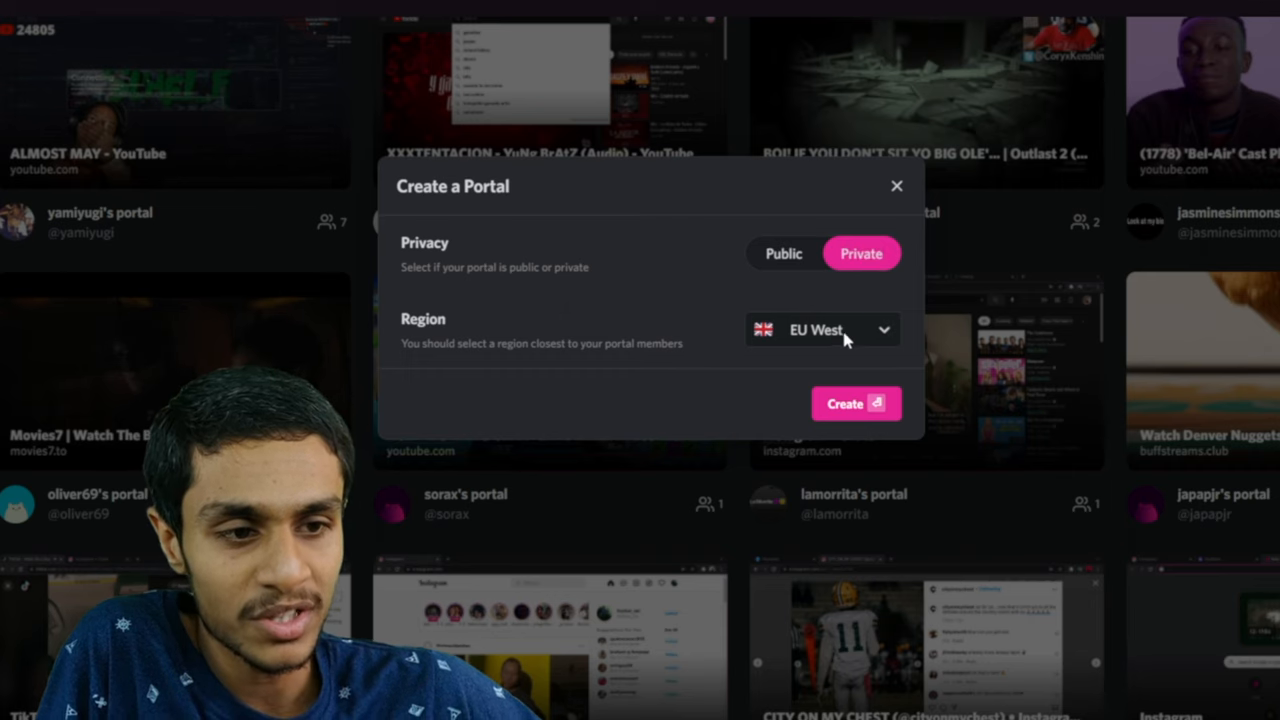
pyautogui.click(822, 330)
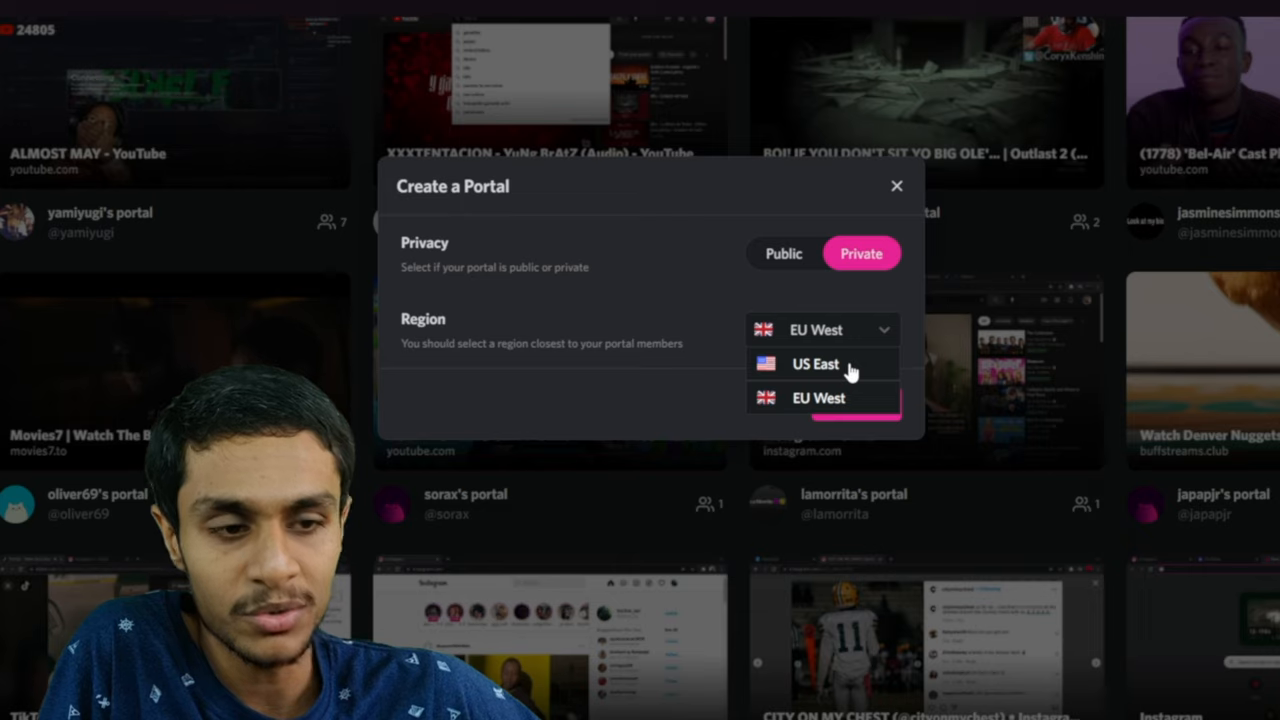
pyautogui.click(816, 364)
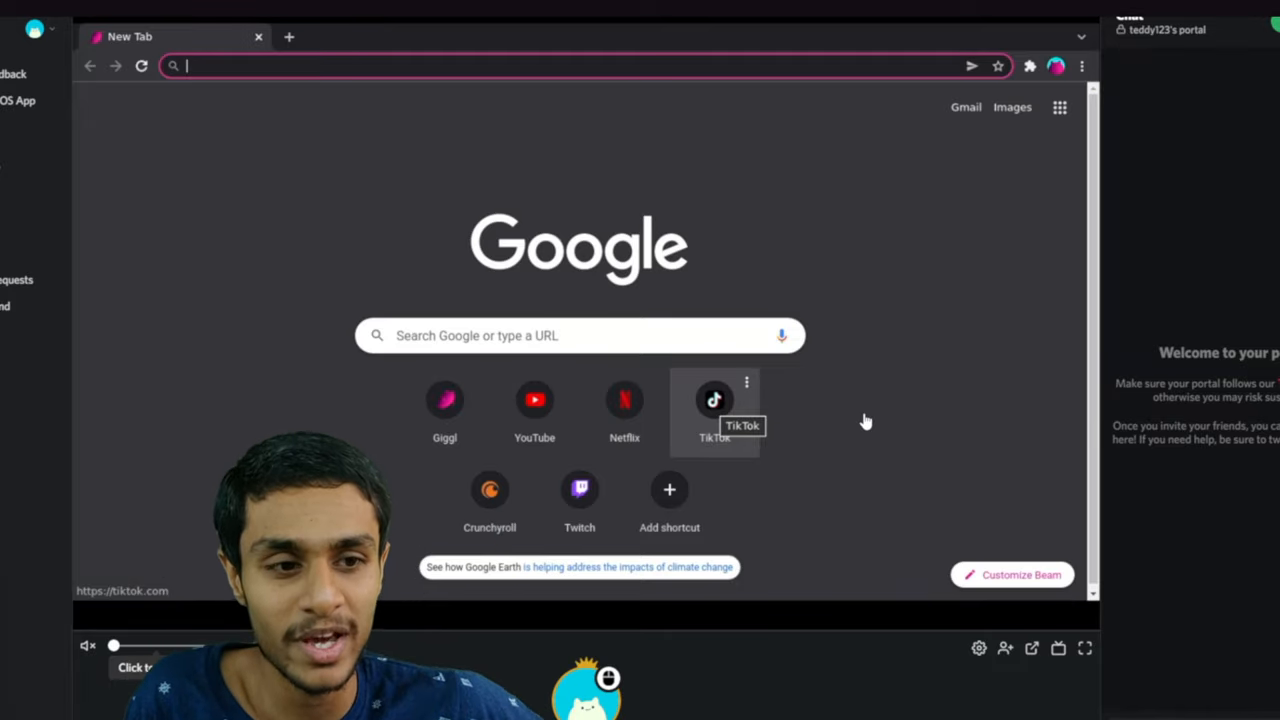
pyautogui.moveTo(452, 98)
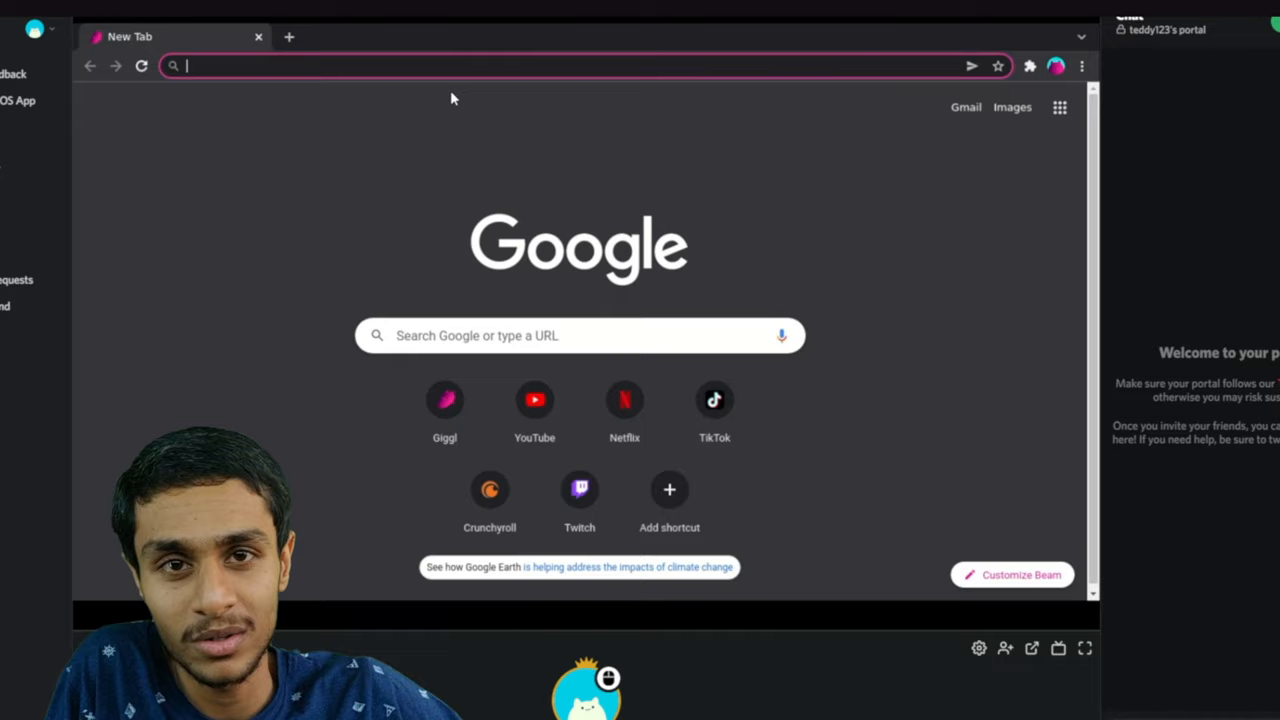
pyautogui.moveTo(582, 206)
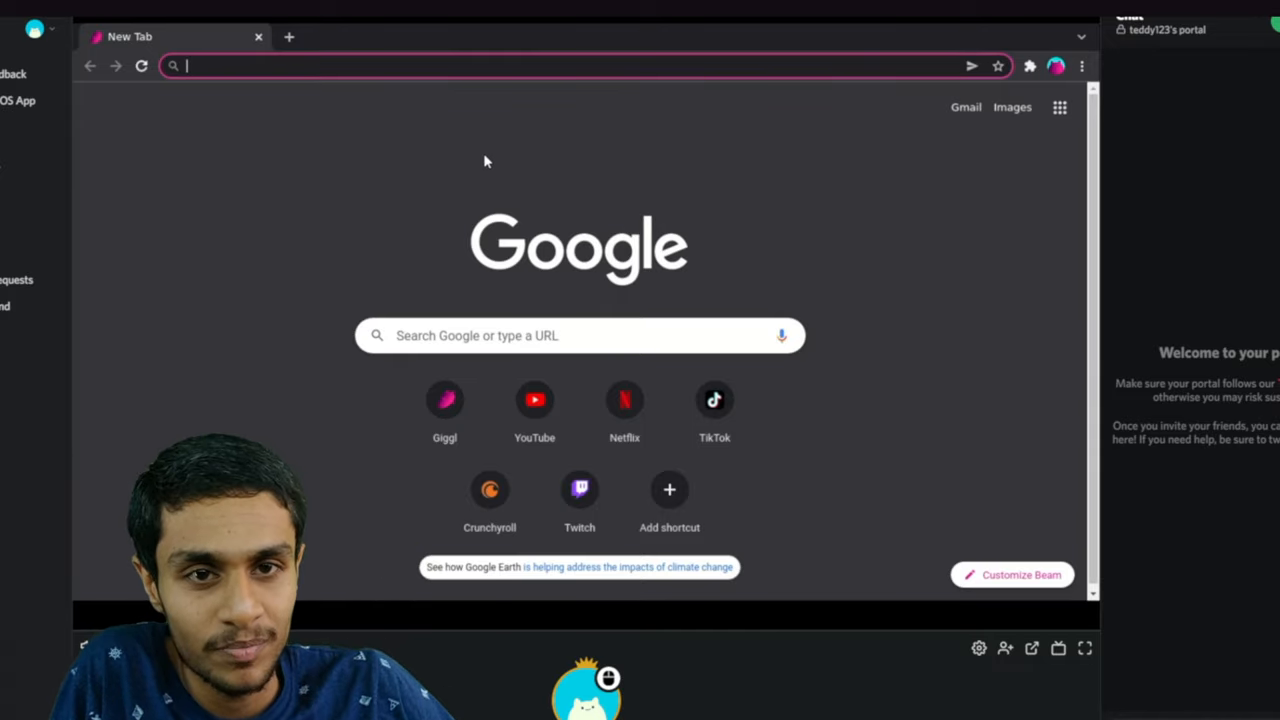
pyautogui.moveTo(534, 400)
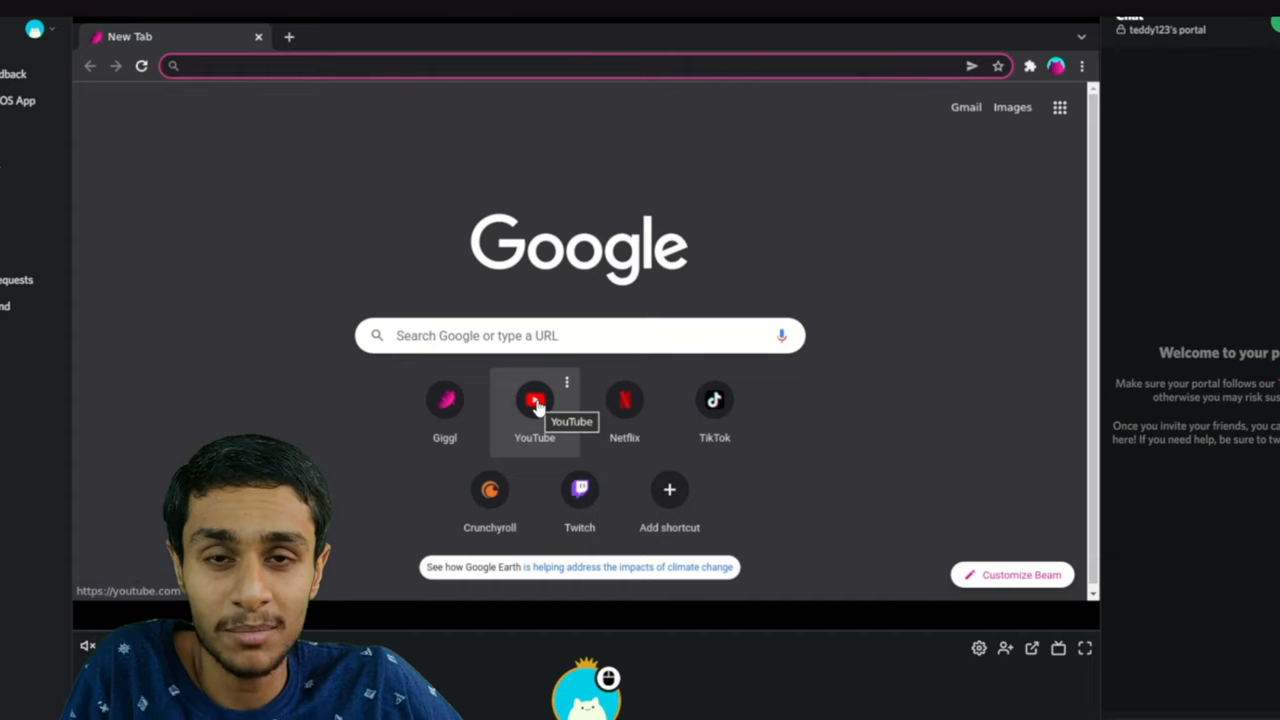
# Open YouTube from the shared browser's new tab page to find the Chrome OS install video.
pyautogui.click(532, 400)
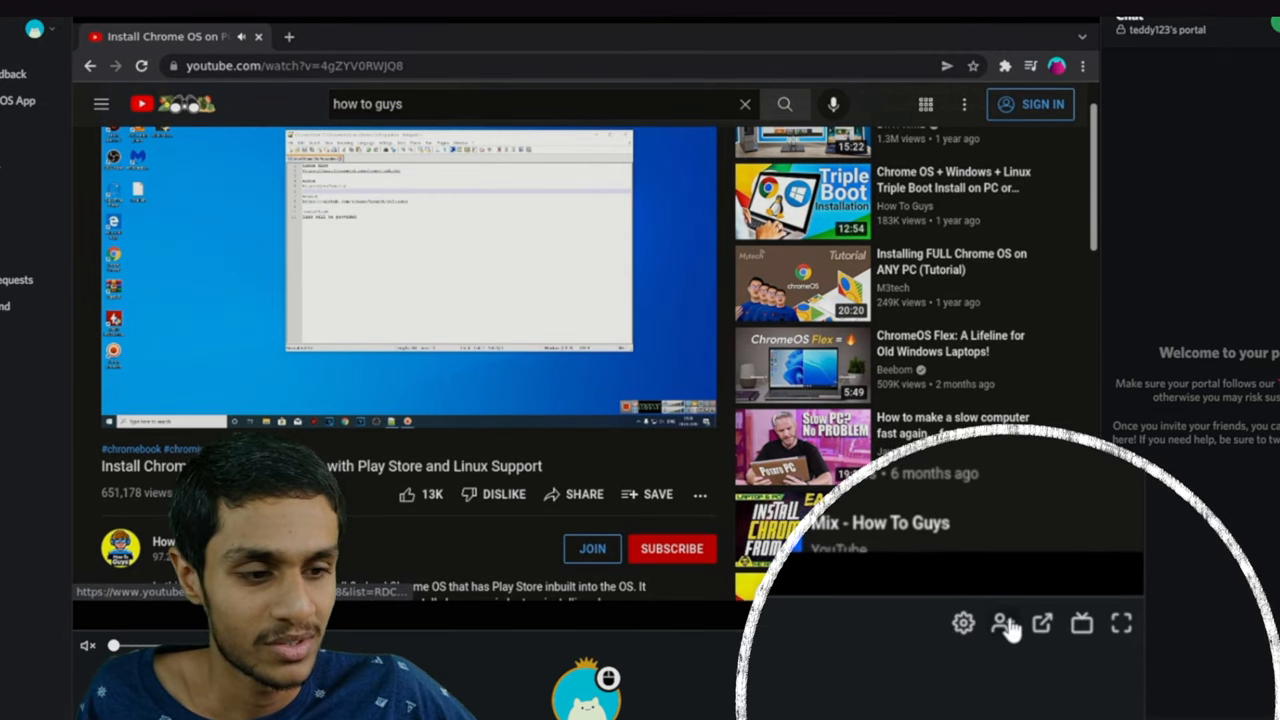
pyautogui.click(1002, 624)
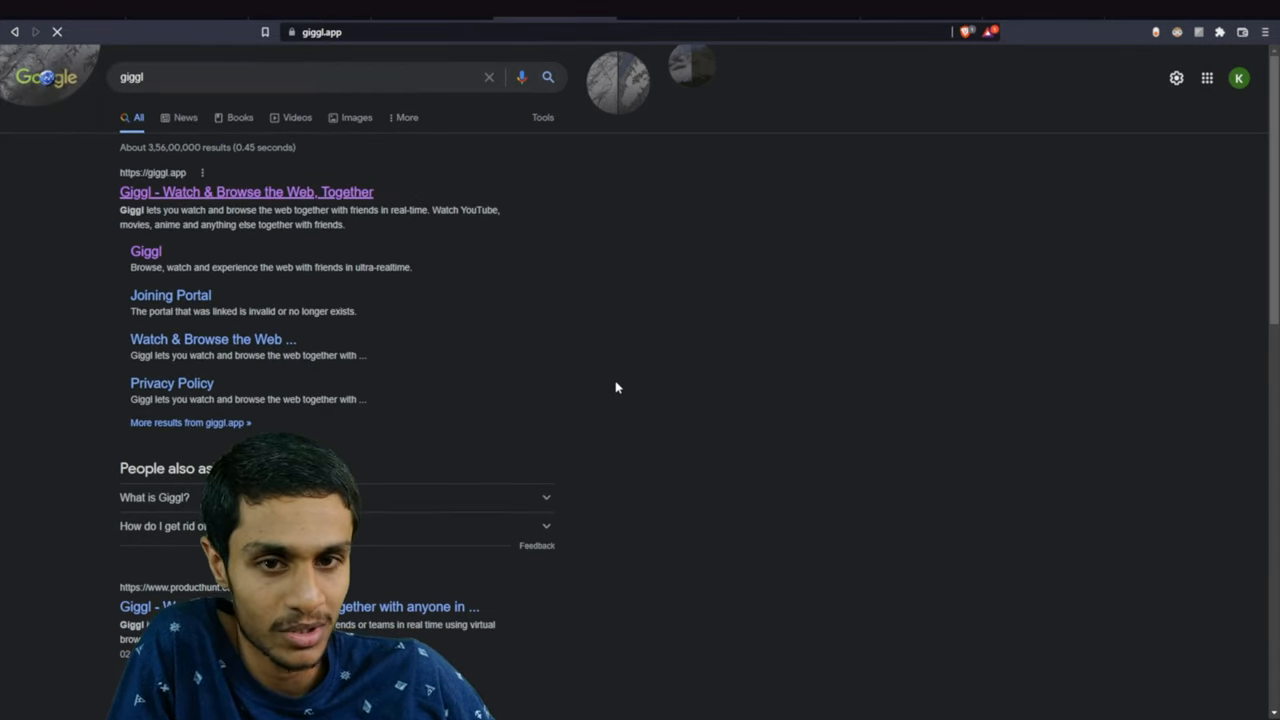
# Launch the Giggl web app from giggl.app, browse Discover, and go back to the running portal.
pyautogui.click(244, 192)
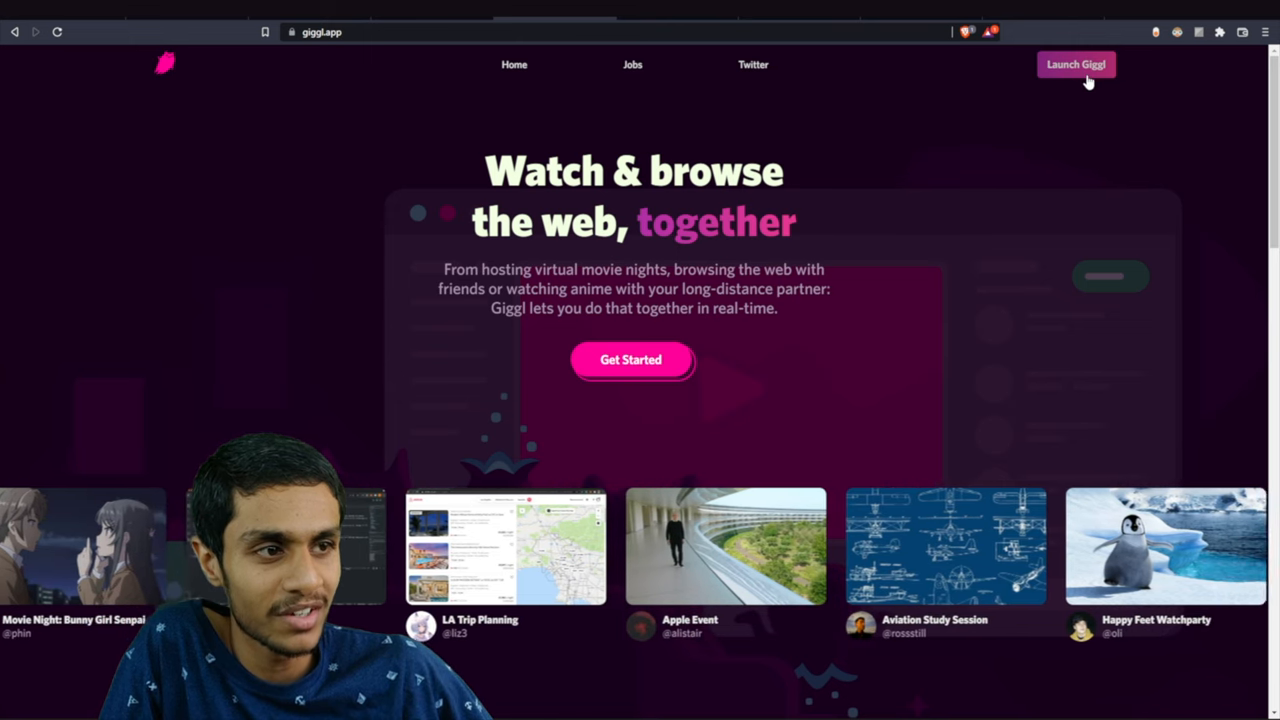
pyautogui.click(1076, 64)
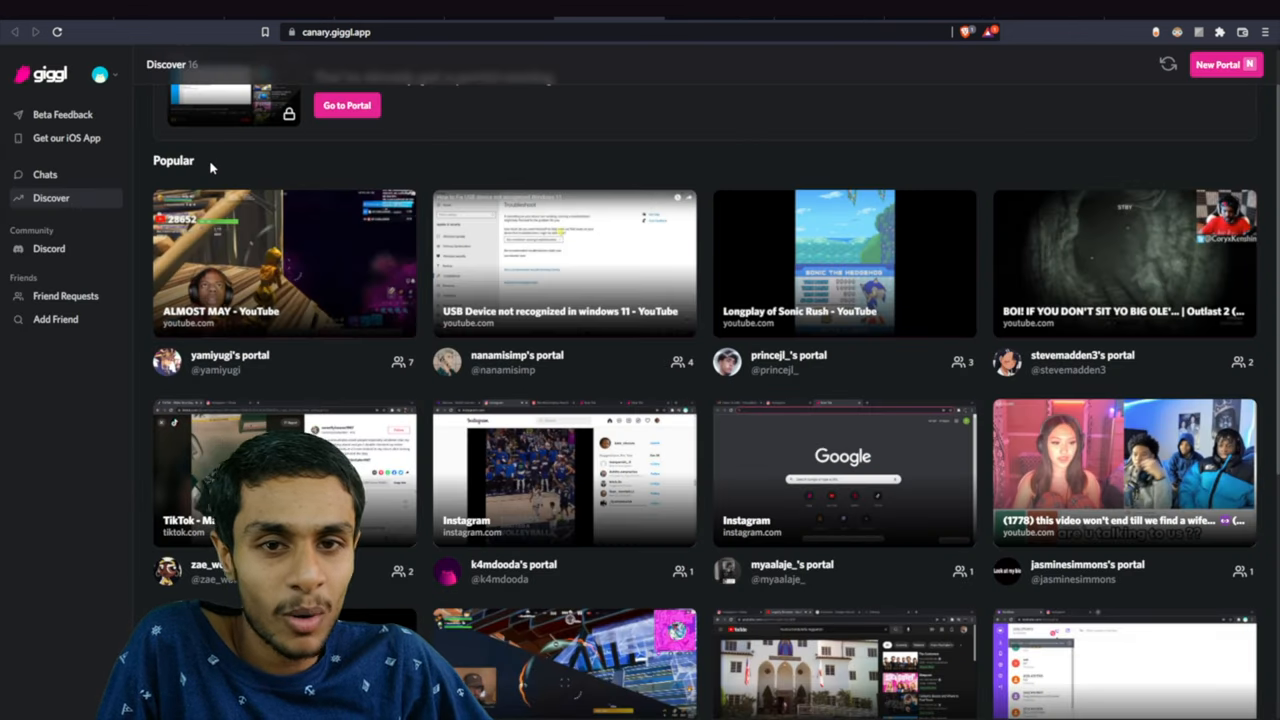
pyautogui.moveTo(392, 242)
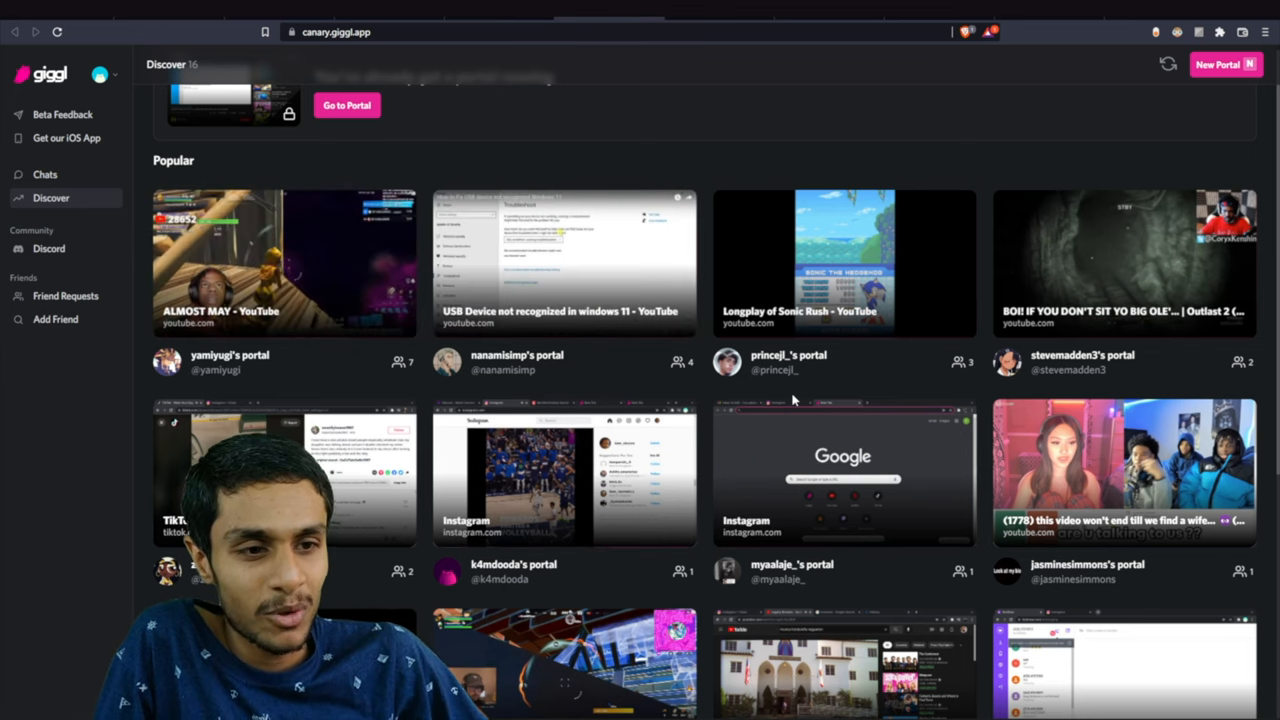
pyautogui.scroll(-3)
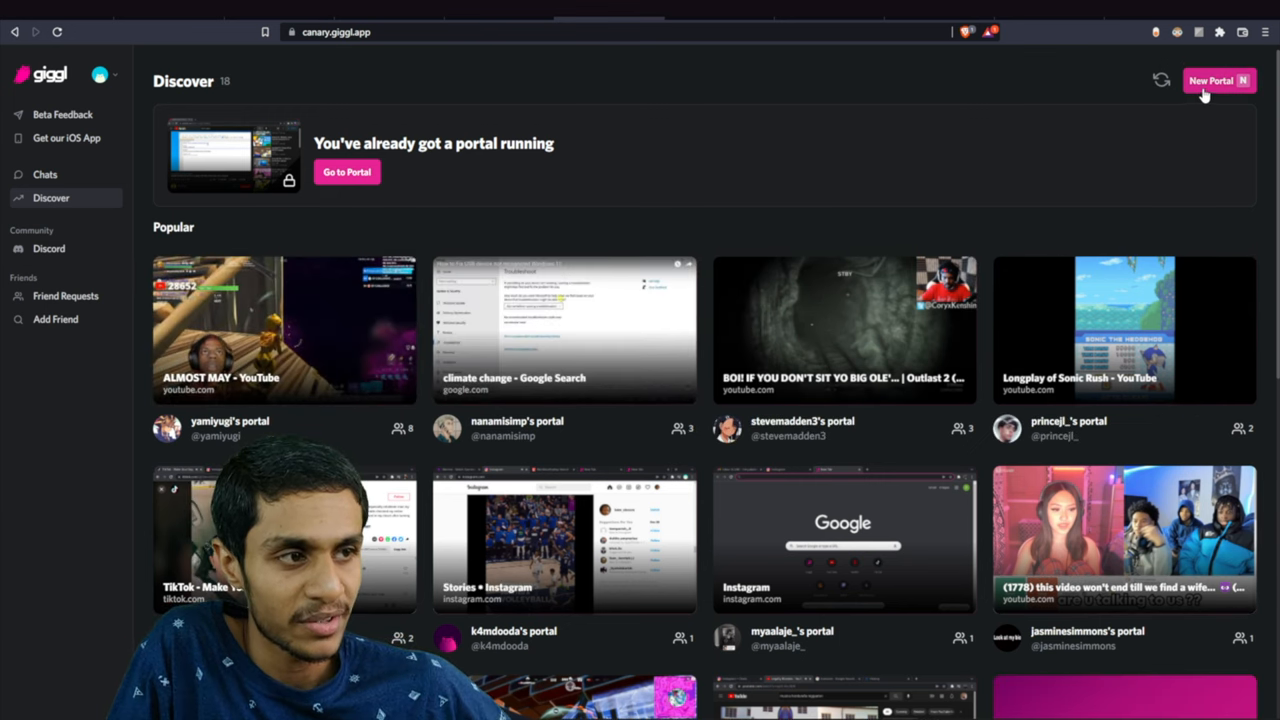
pyautogui.moveTo(390, 180)
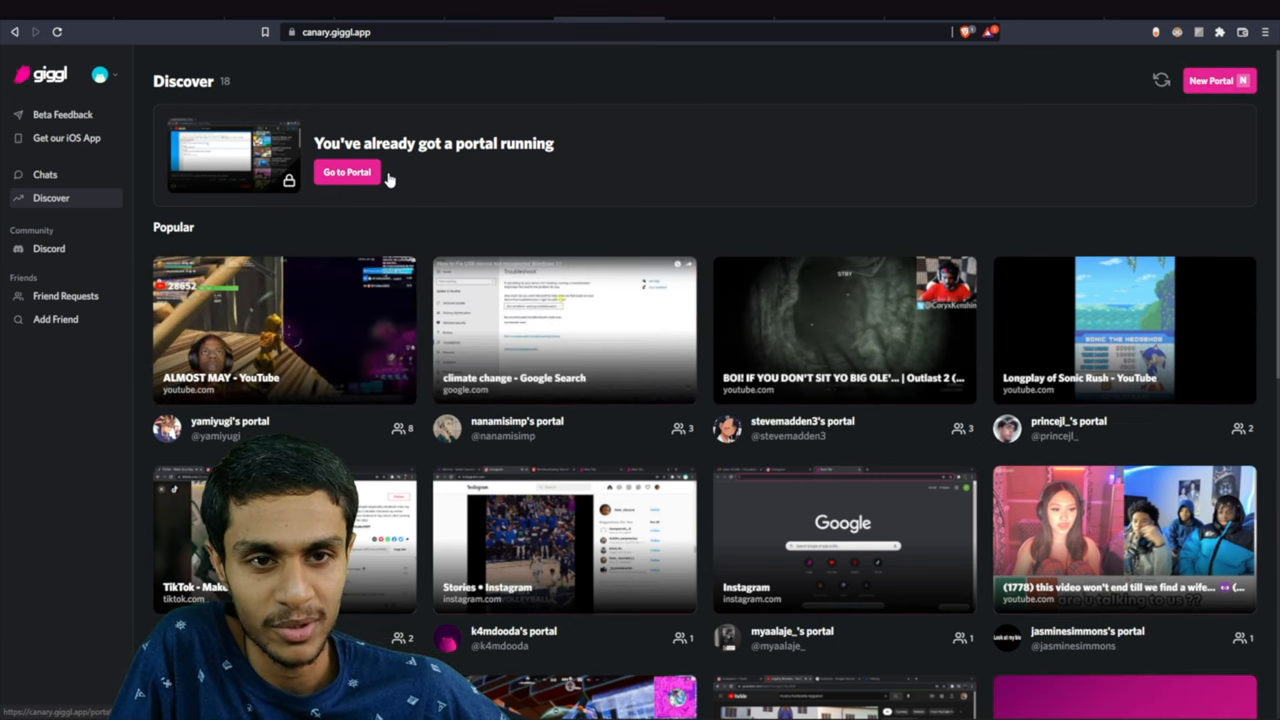
pyautogui.click(346, 172)
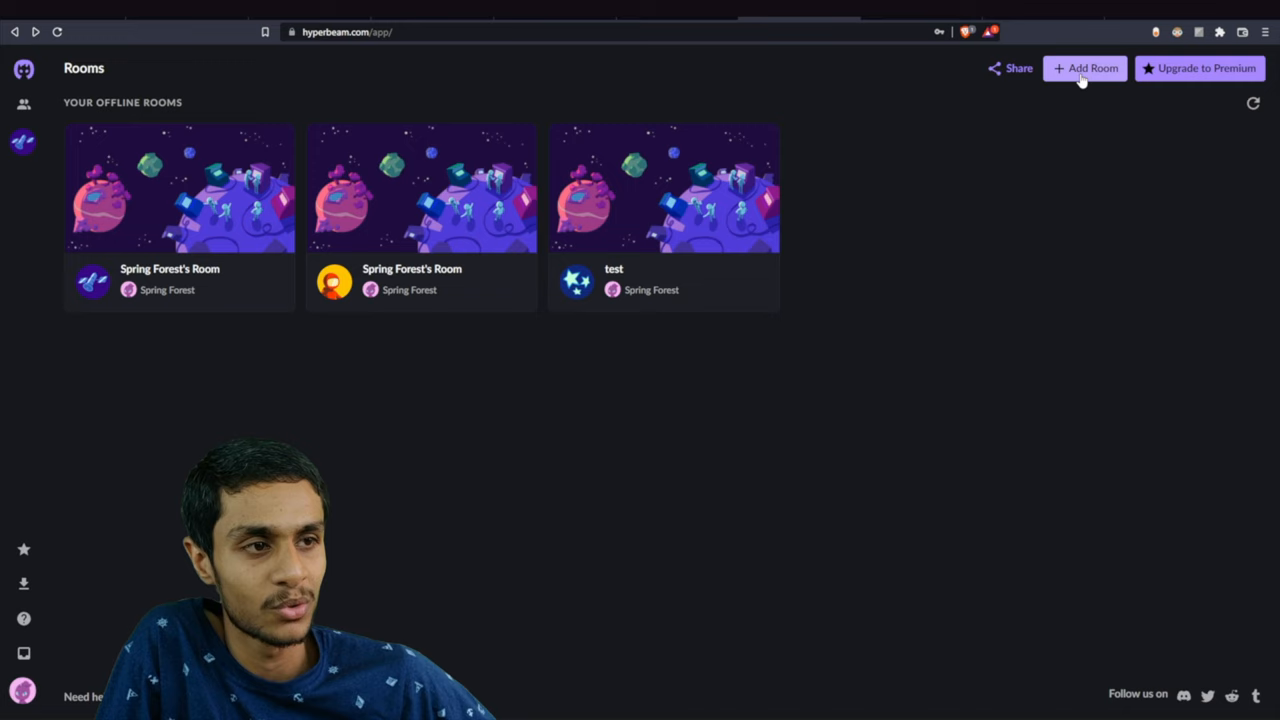
pyautogui.moveTo(564, 318)
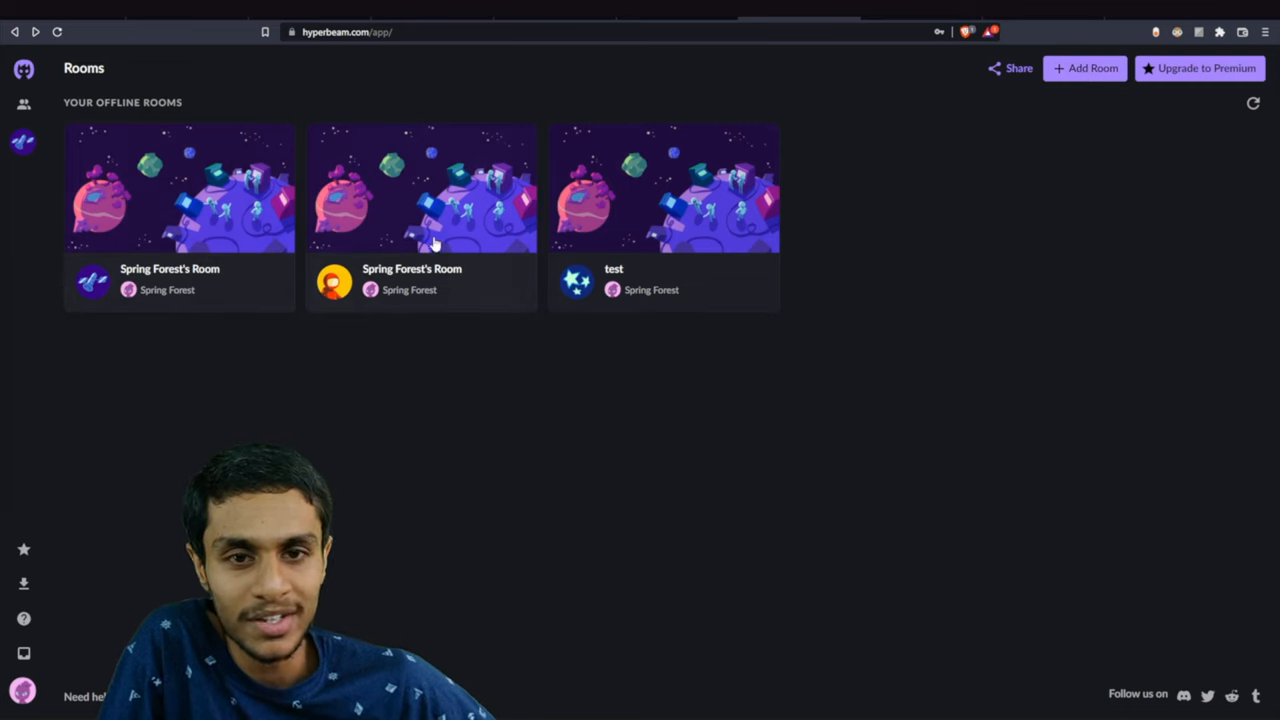
pyautogui.moveTo(230, 218)
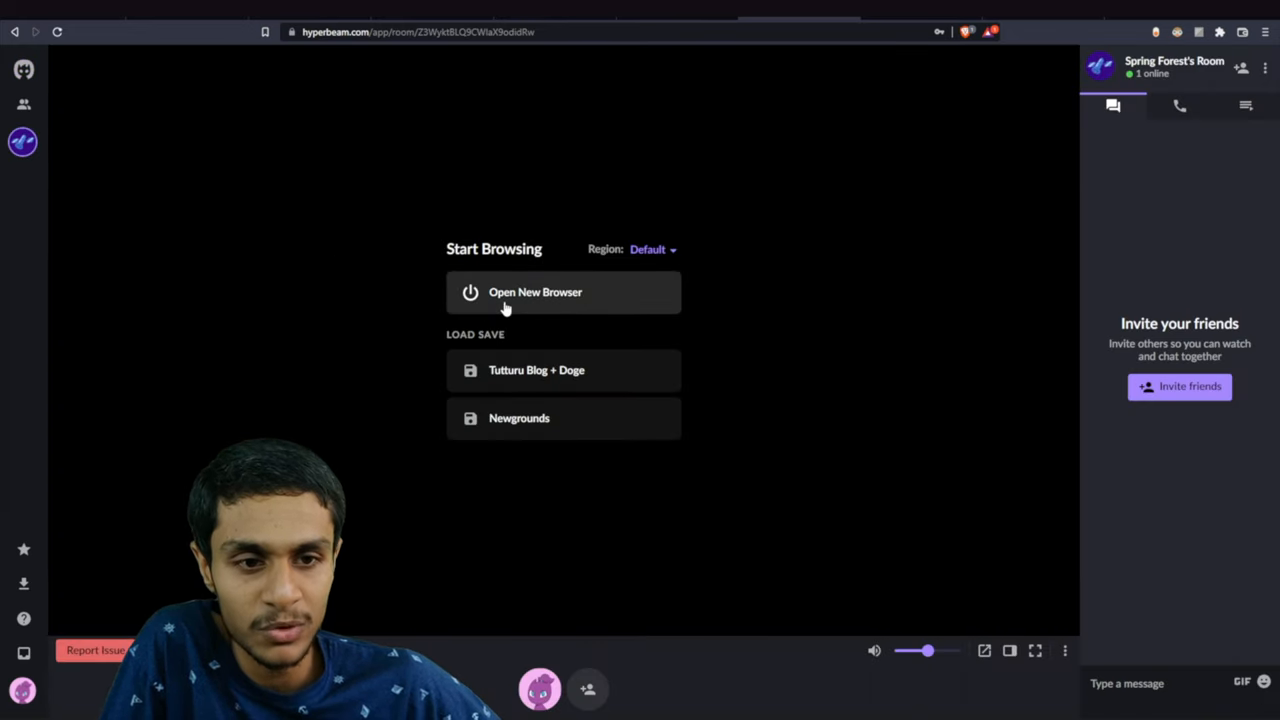
# Start the room's shared browser, open YouTube and begin searching for the How To Guys channel.
pyautogui.click(564, 292)
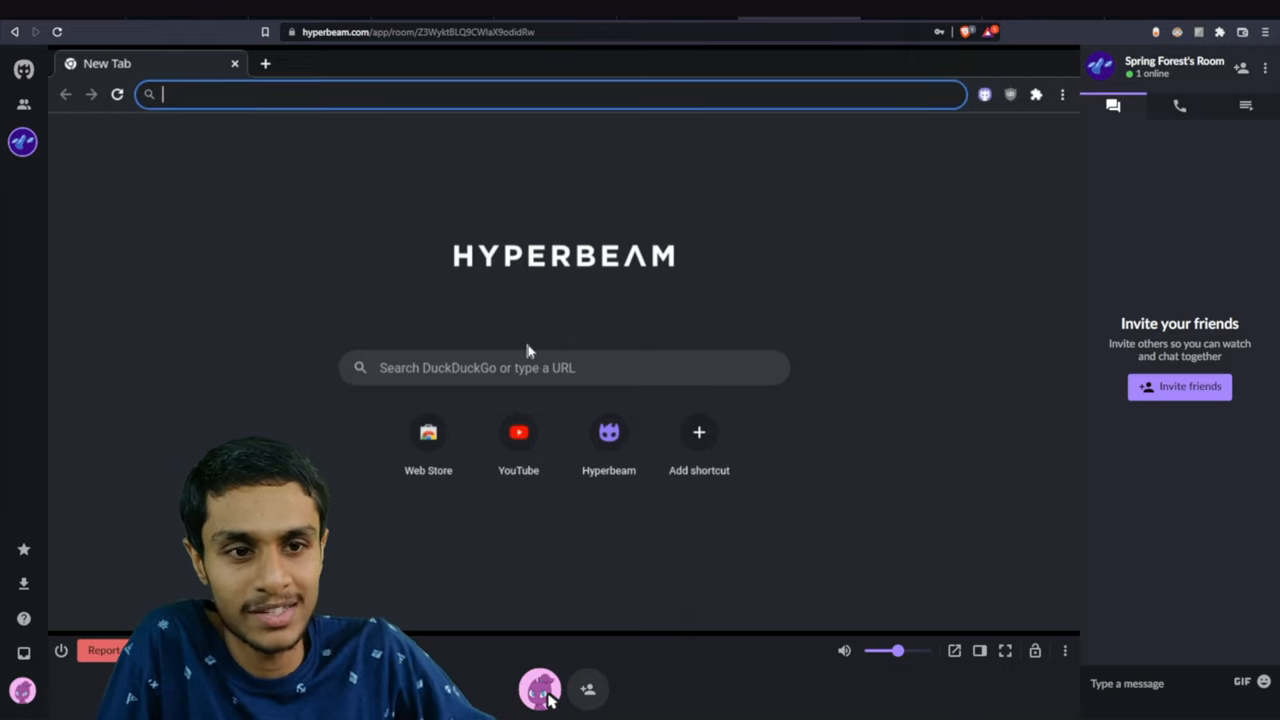
pyautogui.click(518, 432)
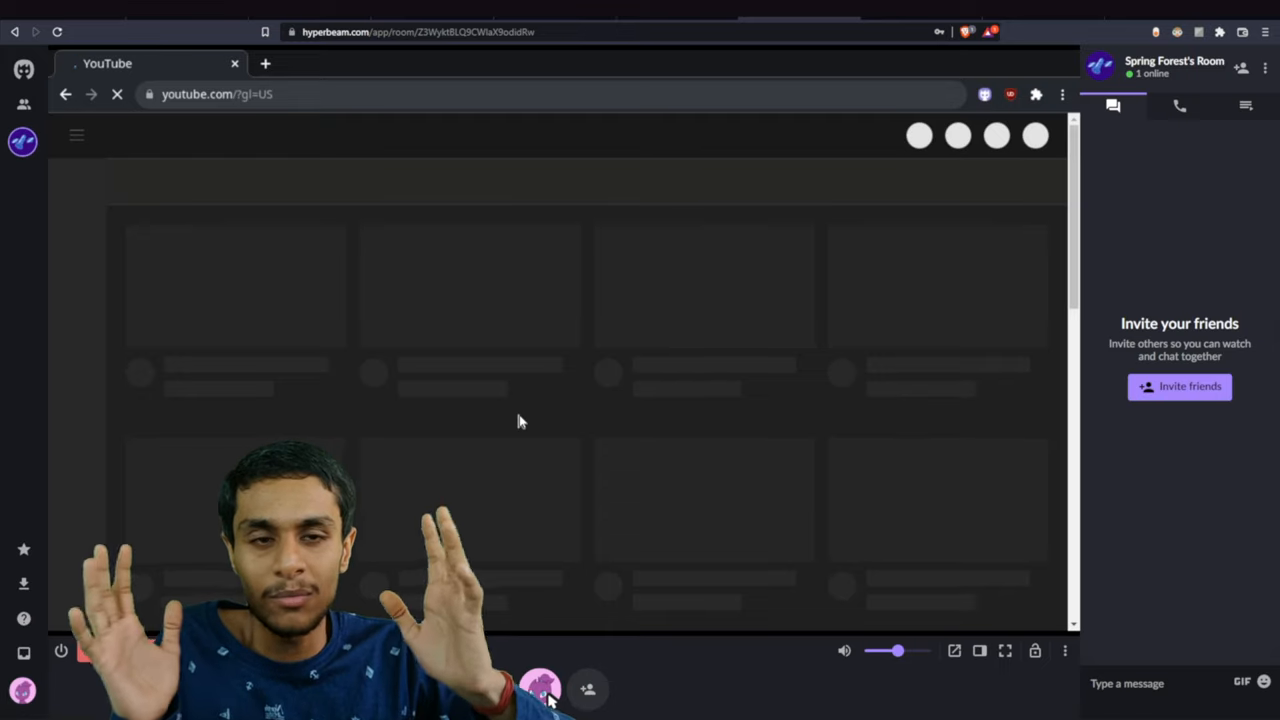
pyautogui.write('how to guys')
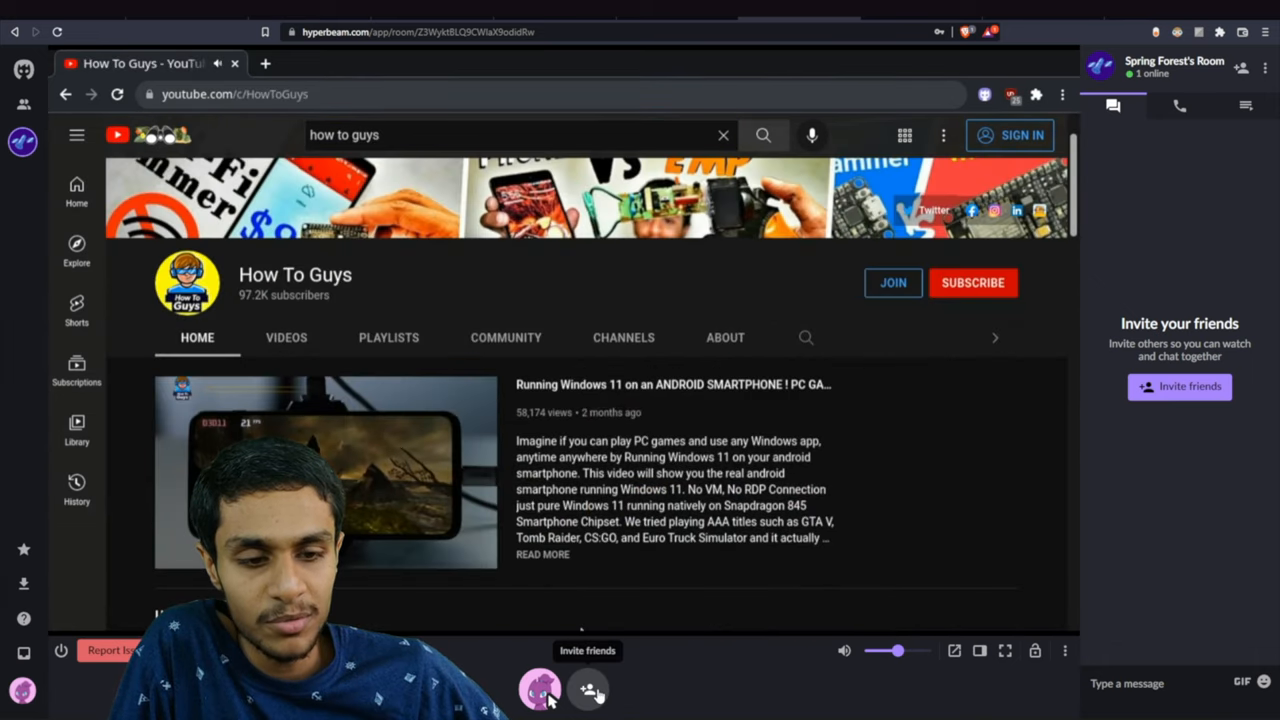
# Bring up the Invite friends dialog with the room's shareable link.
pyautogui.click(588, 702)
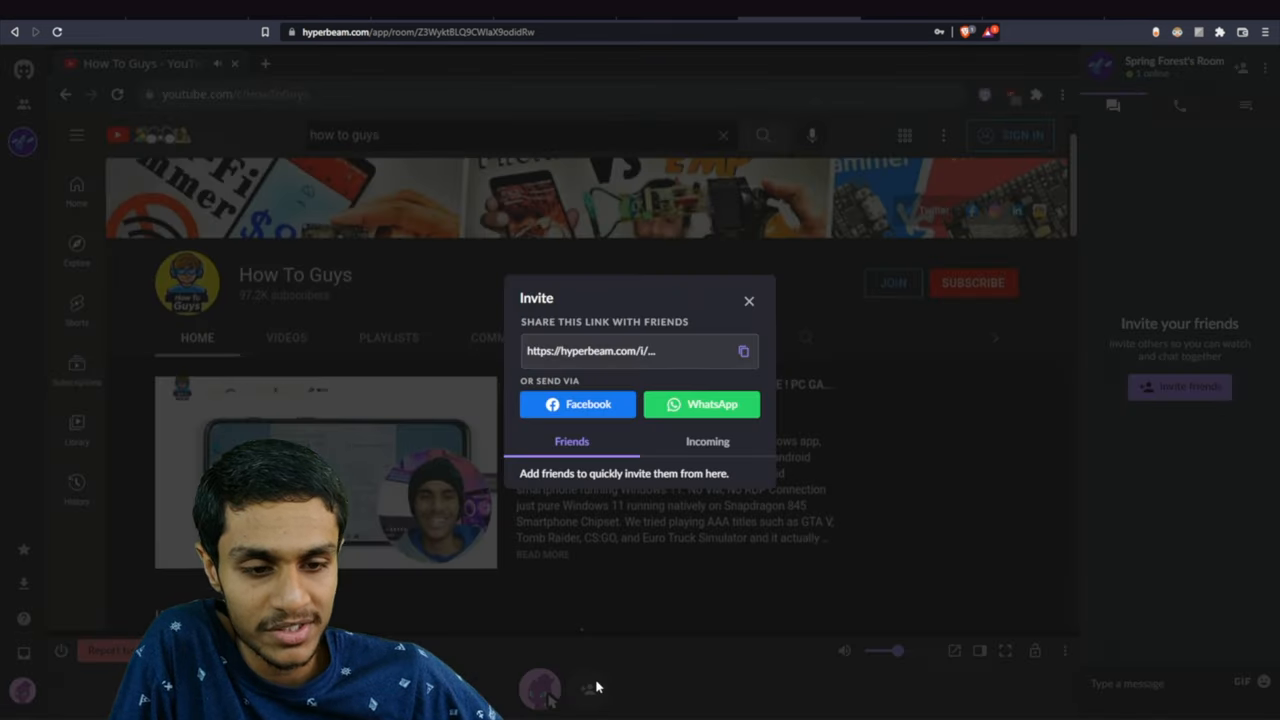
pyautogui.click(744, 352)
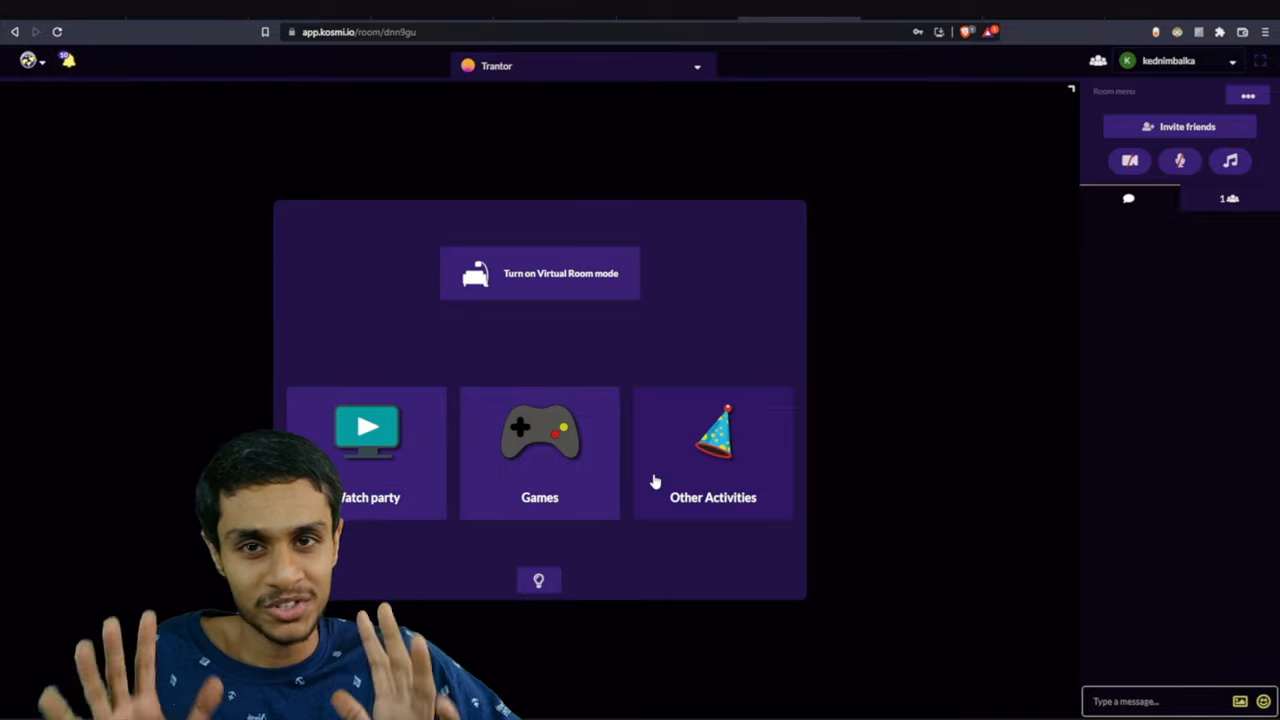
pyautogui.moveTo(648, 486)
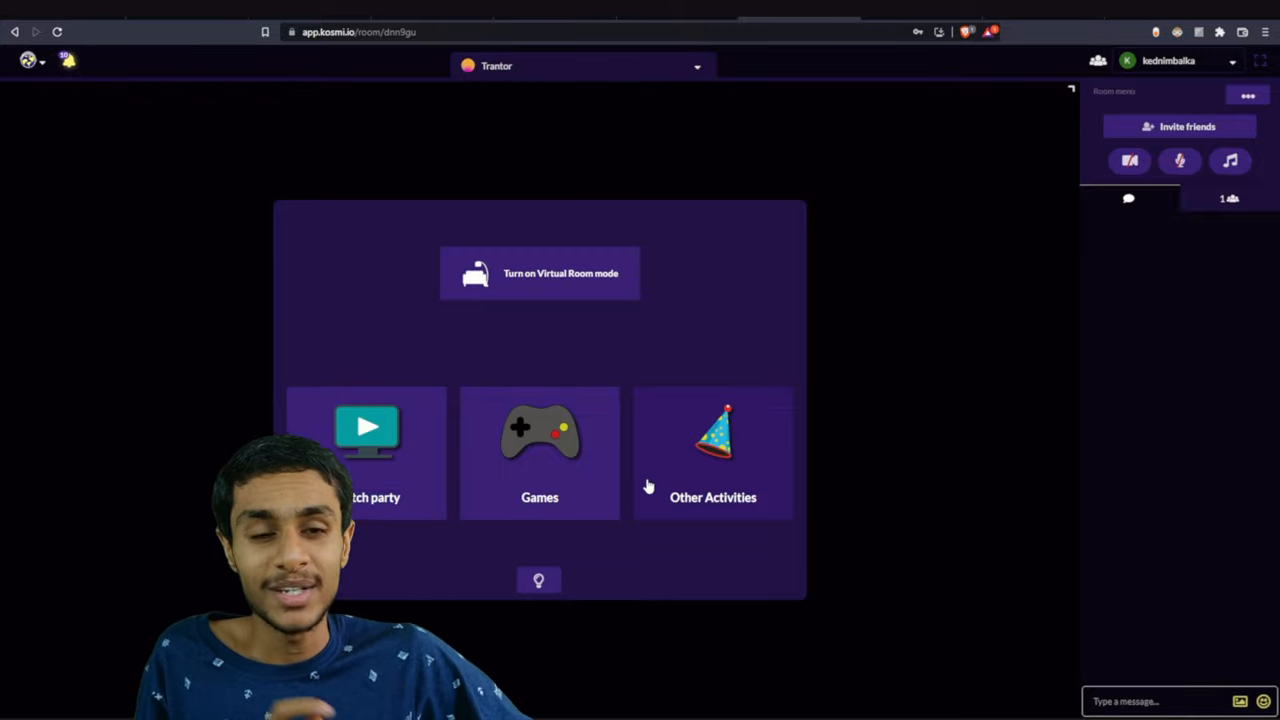
pyautogui.moveTo(600, 452)
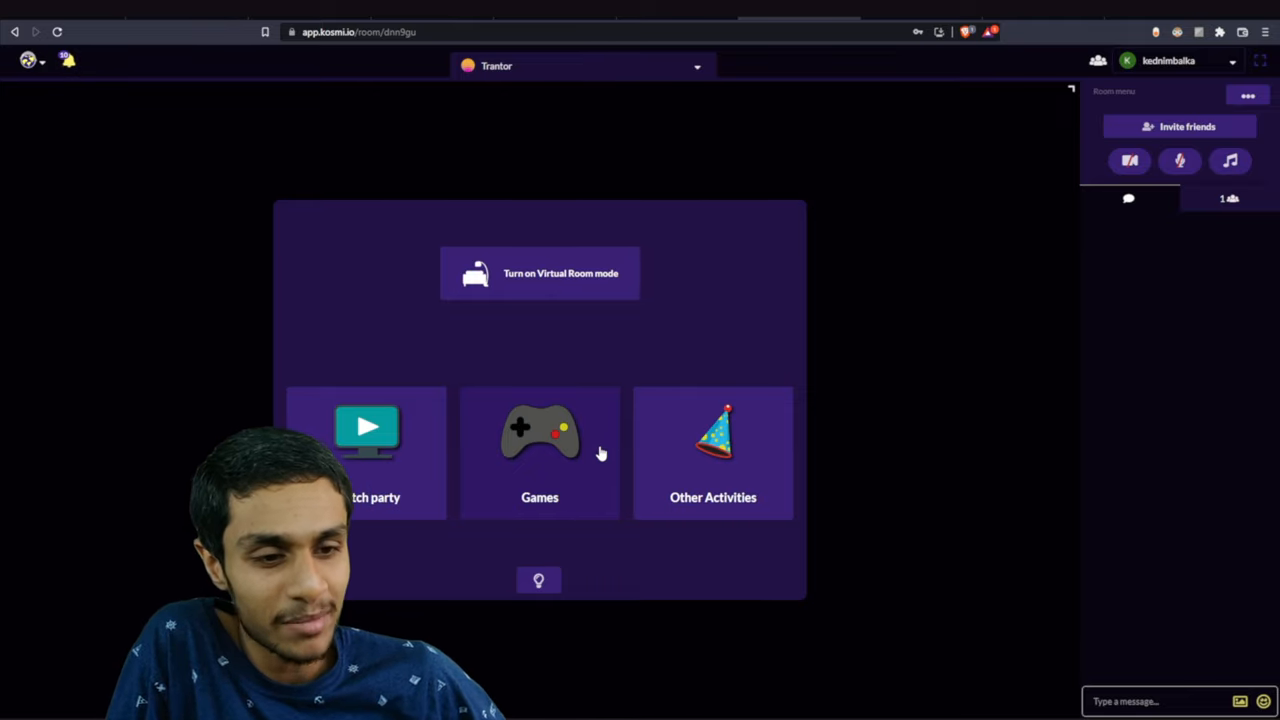
pyautogui.moveTo(716, 476)
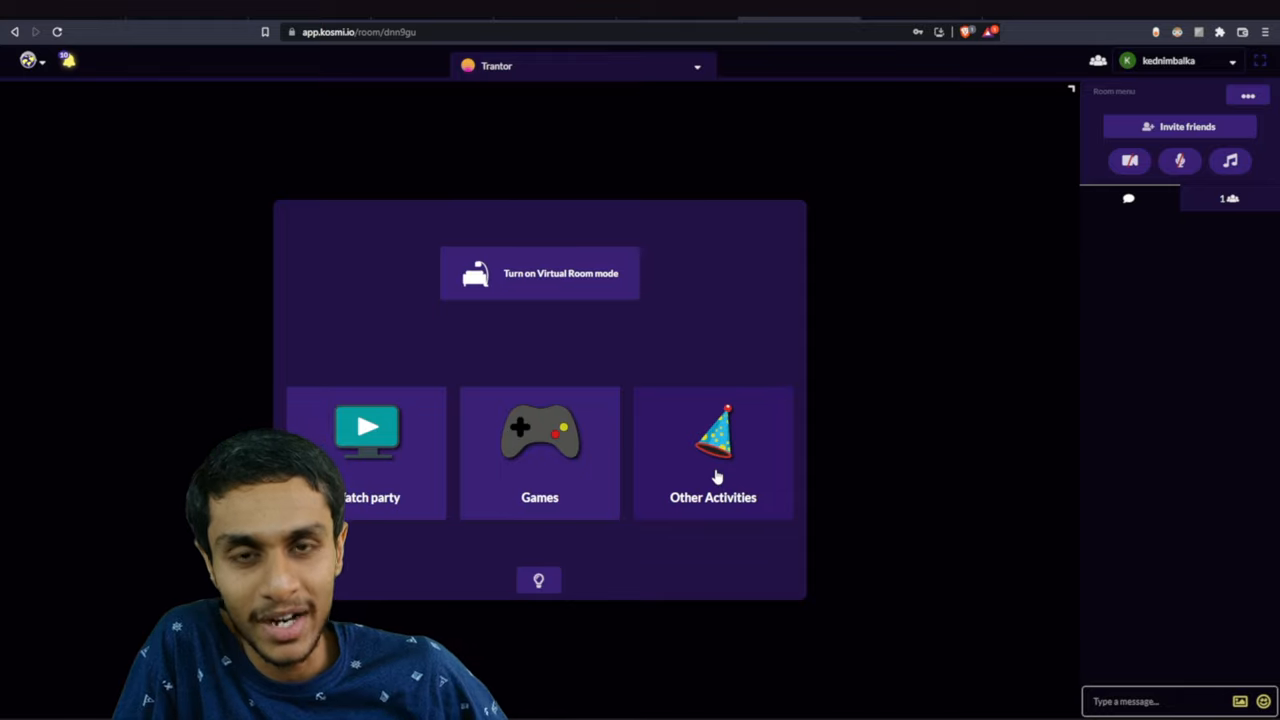
pyautogui.click(712, 452)
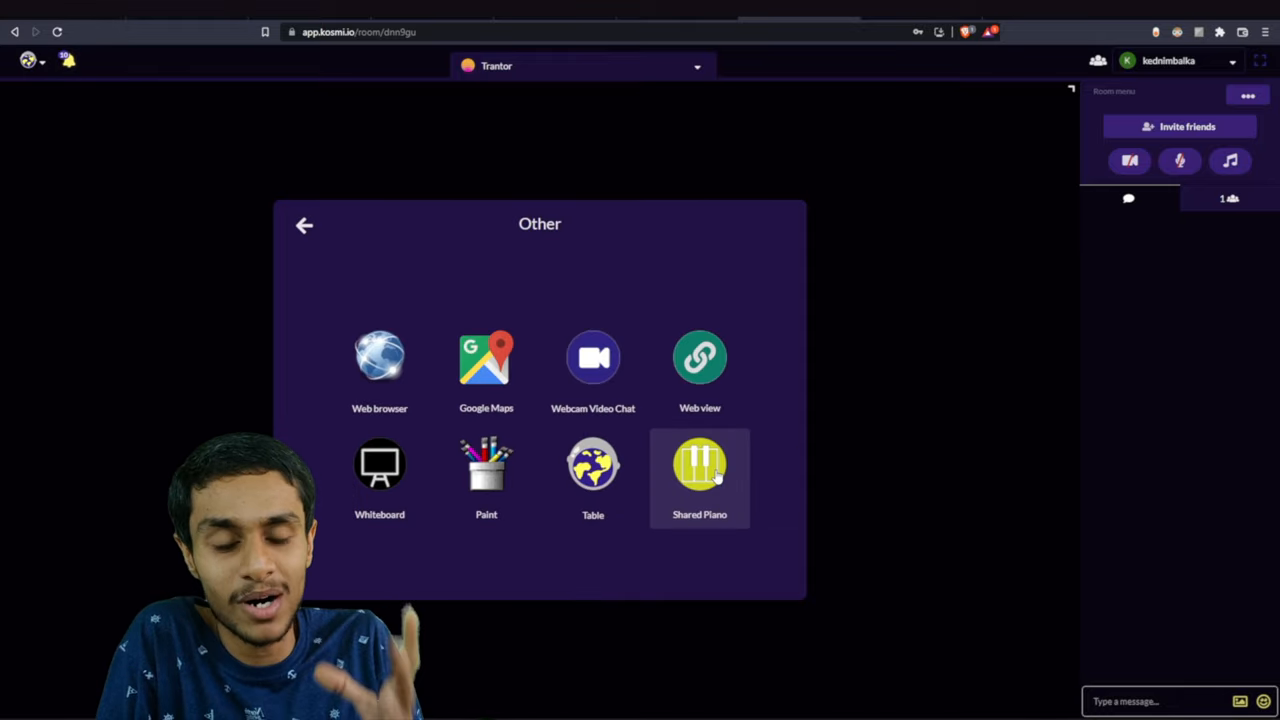
pyautogui.moveTo(512, 364)
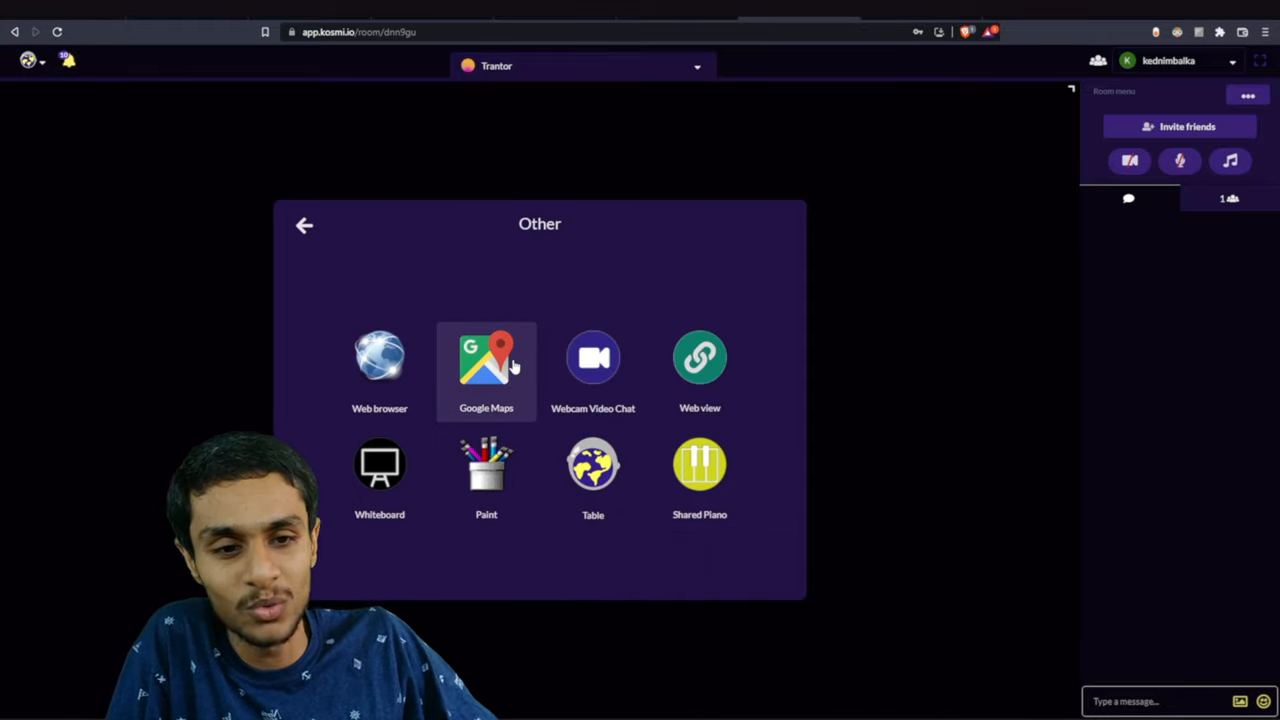
pyautogui.moveTo(592, 376)
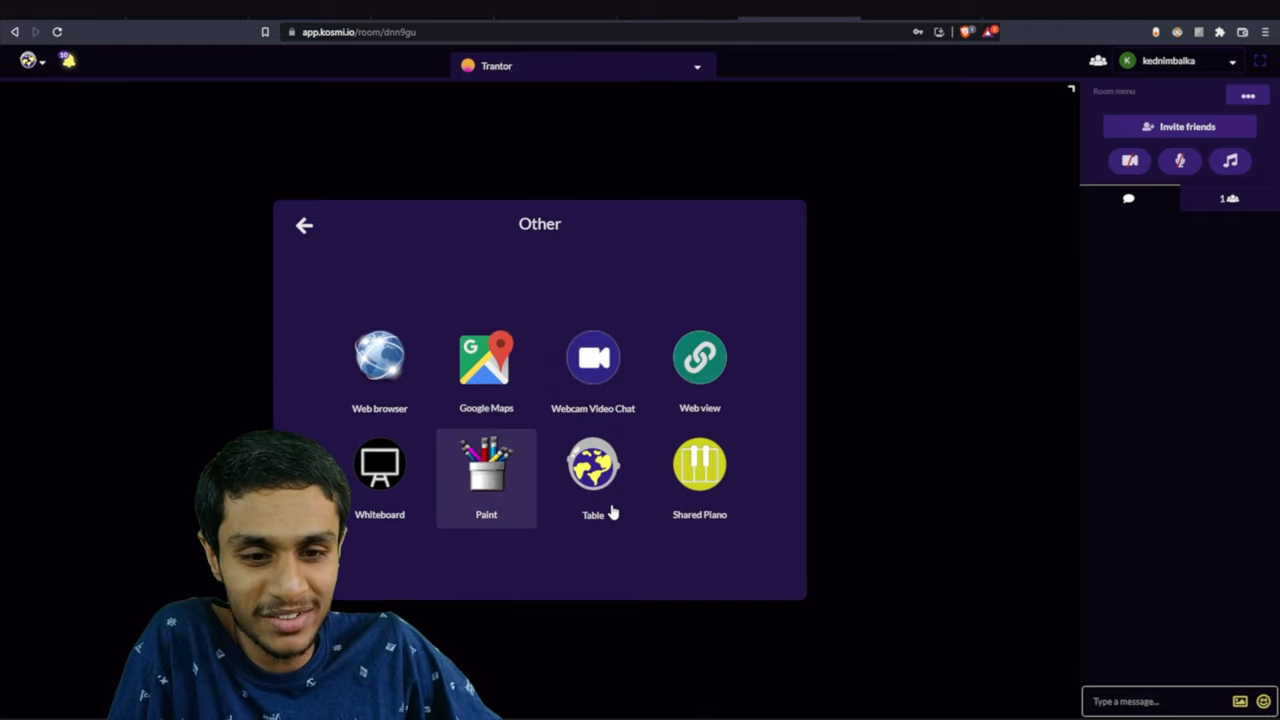
pyautogui.click(304, 224)
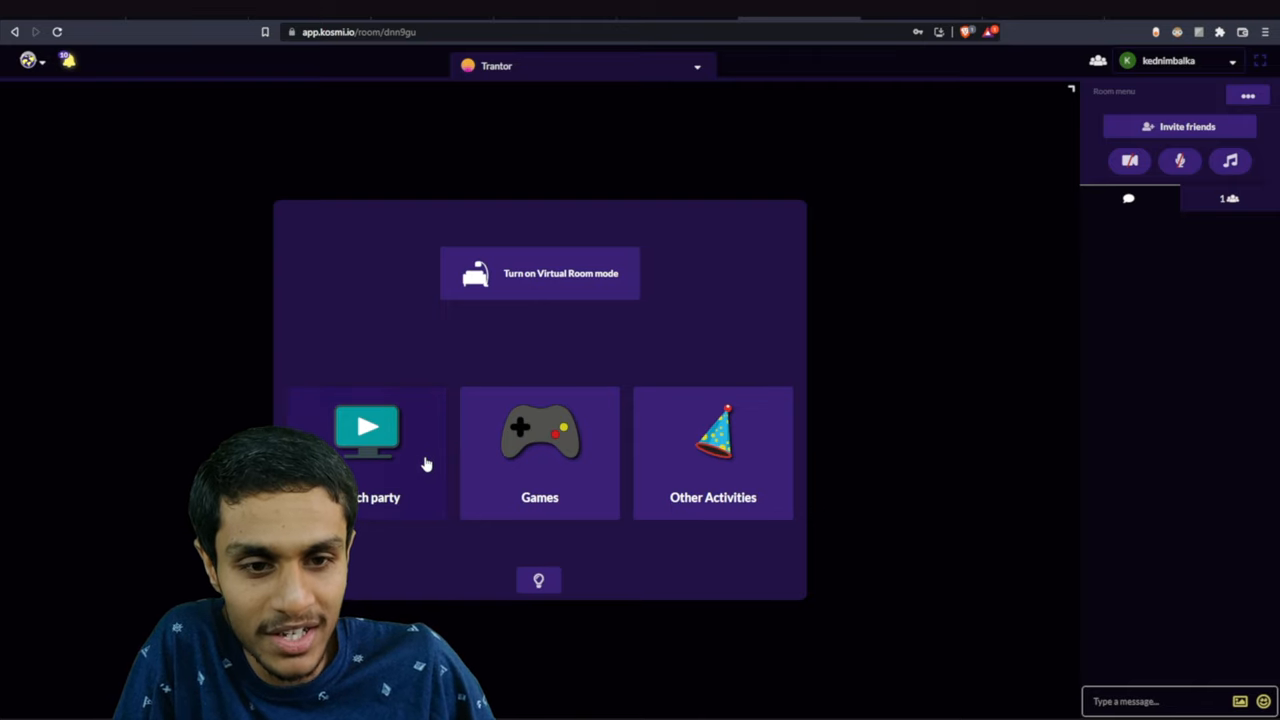
pyautogui.click(366, 432)
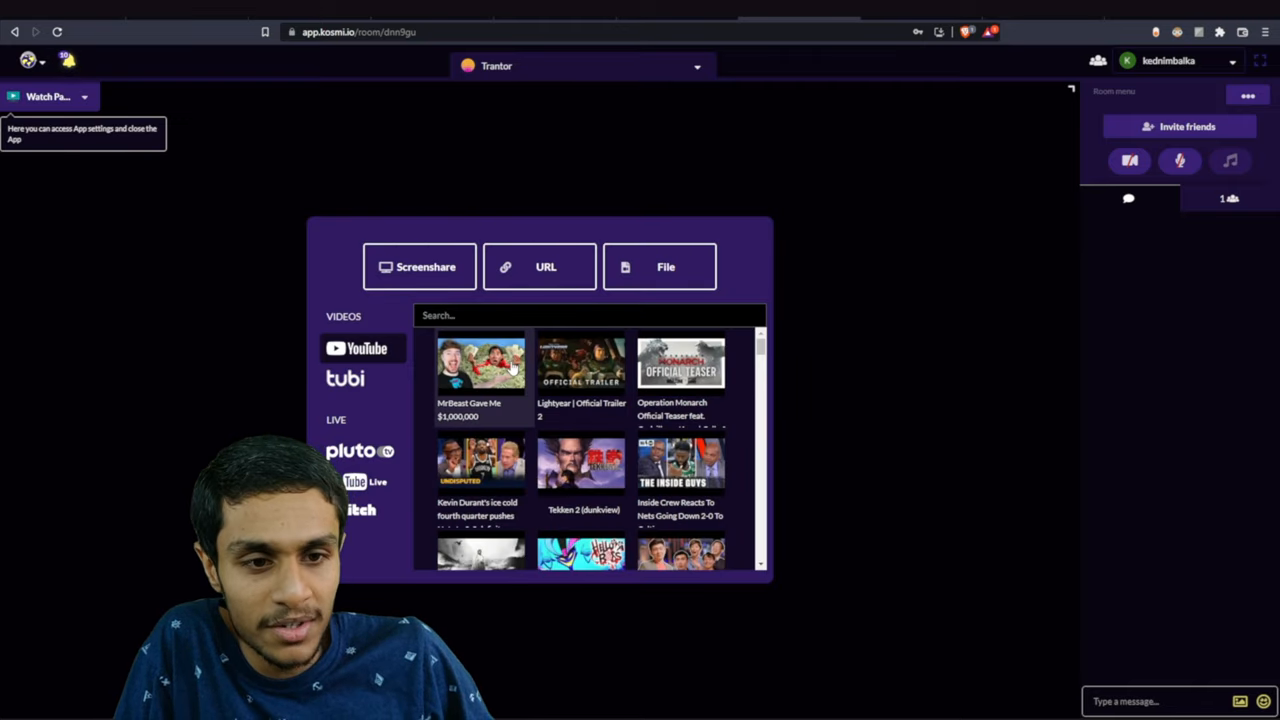
pyautogui.write('how to guys')
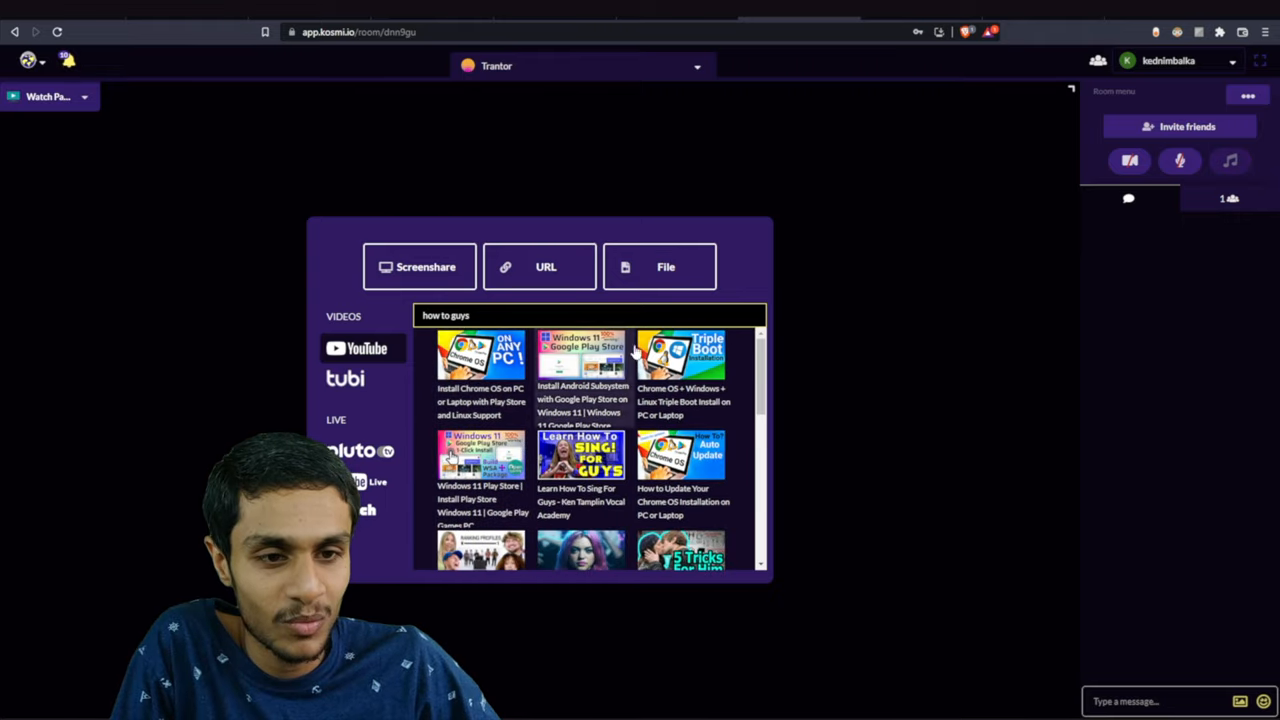
pyautogui.click(472, 356)
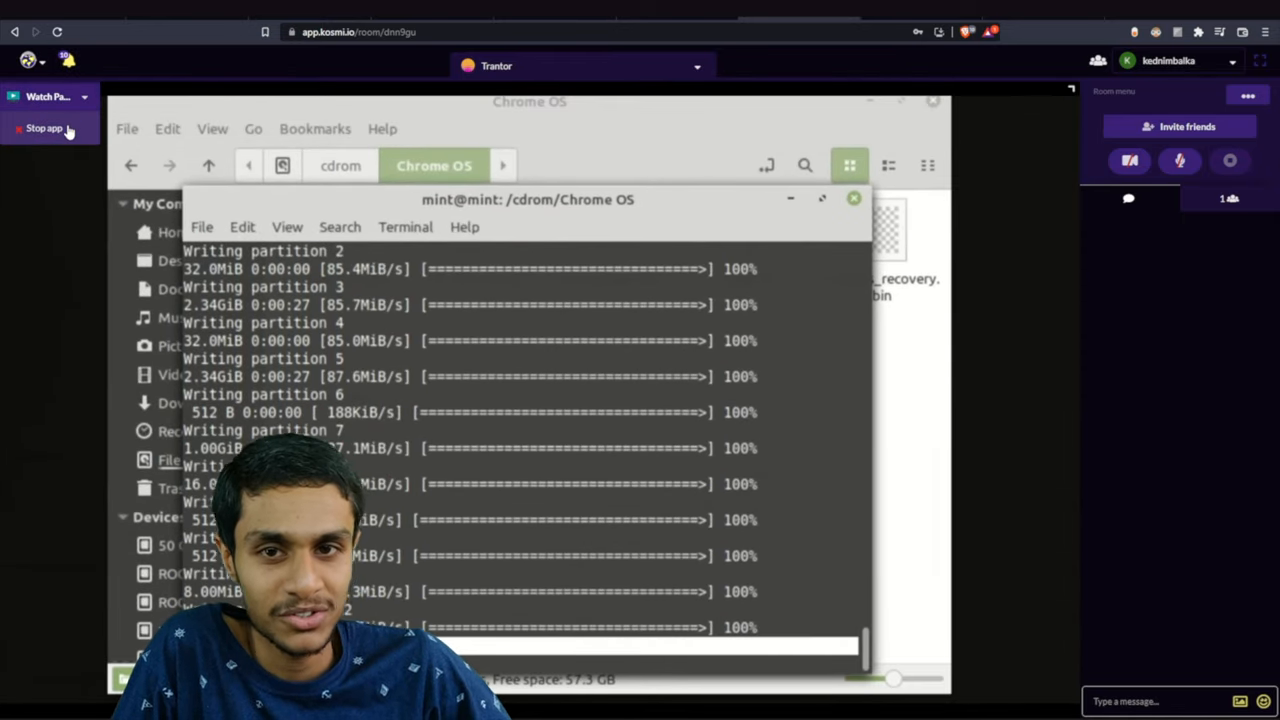
pyautogui.click(44, 128)
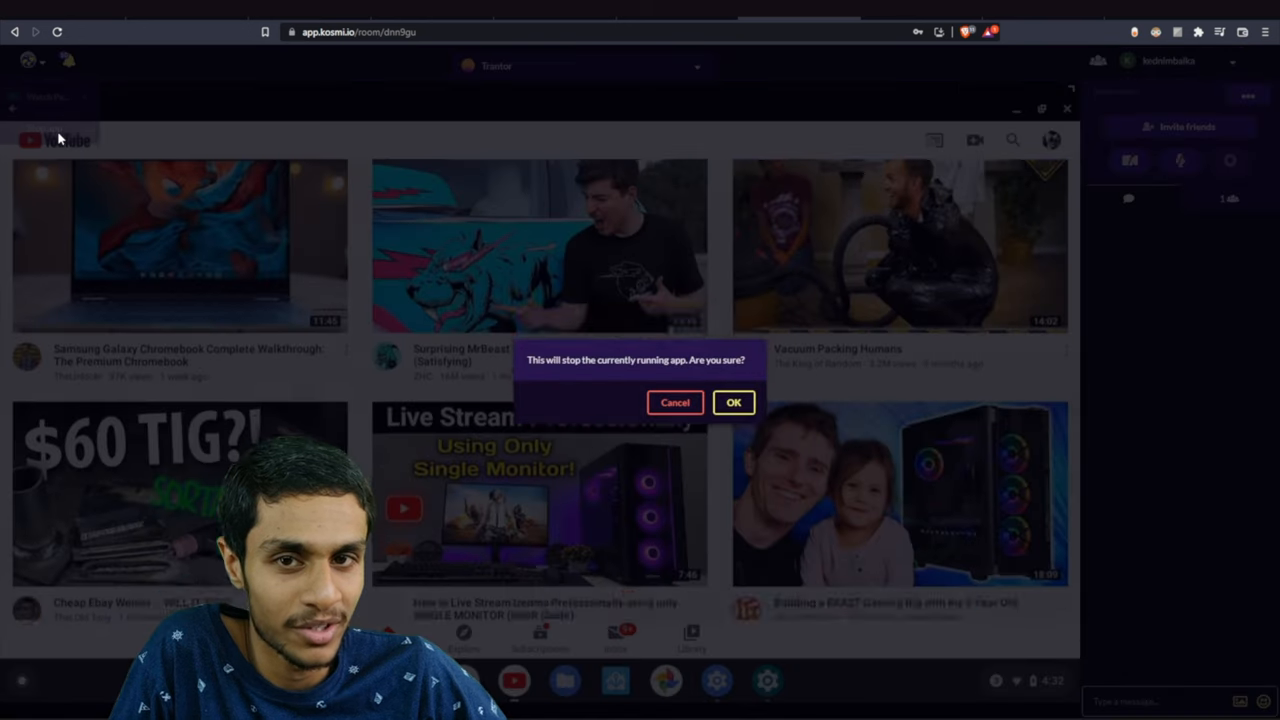
pyautogui.click(734, 402)
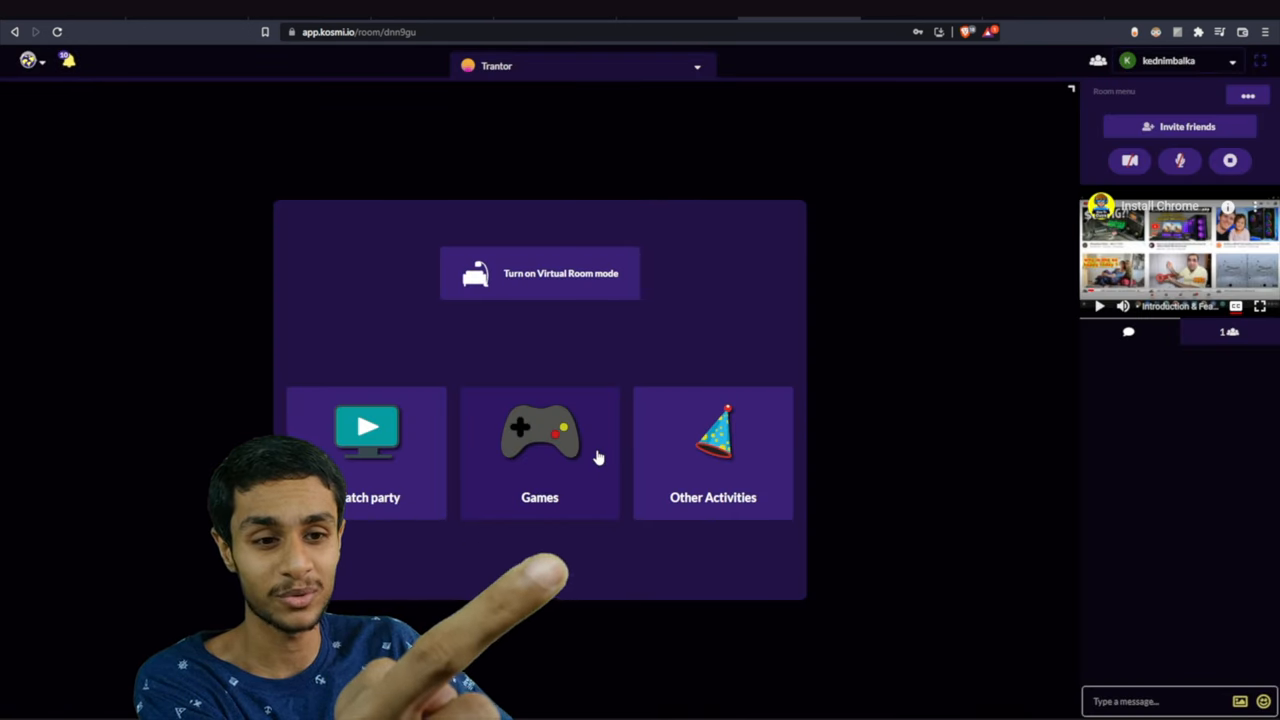
# Switch back to the Giggl portal tab showing the How To Guys YouTube channel.
pyautogui.click(540, 452)
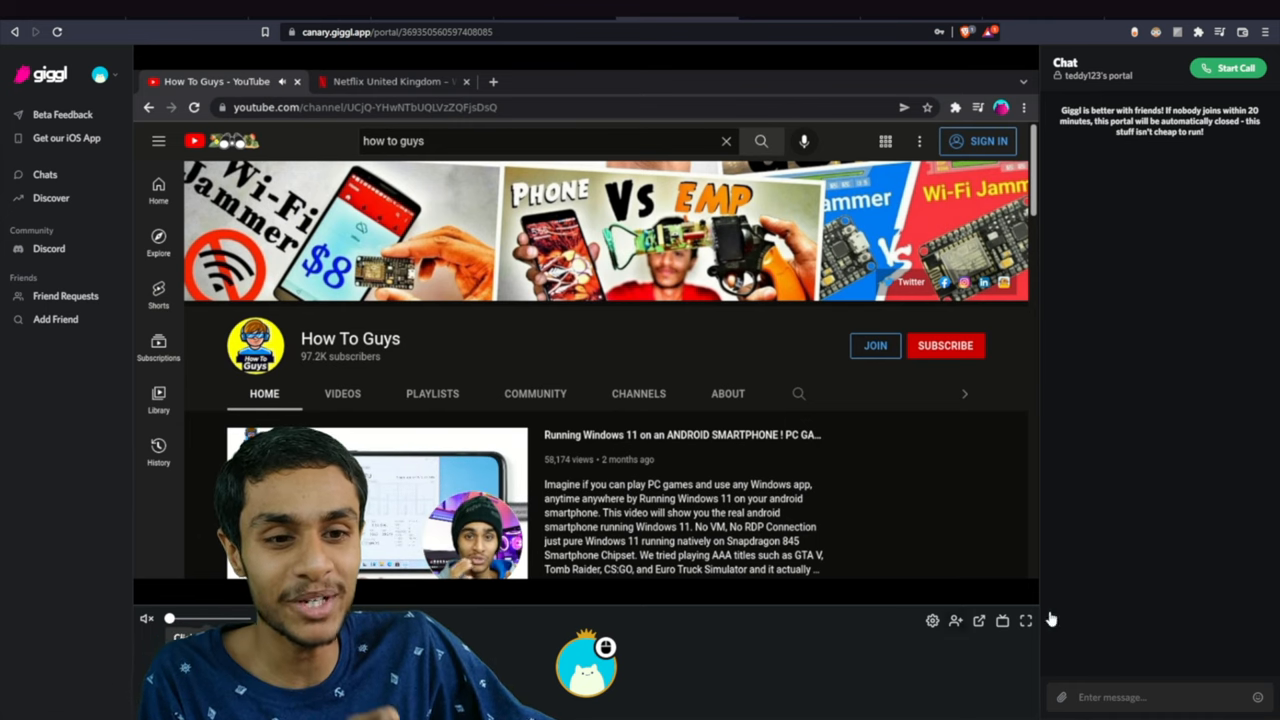
pyautogui.scroll(-3)
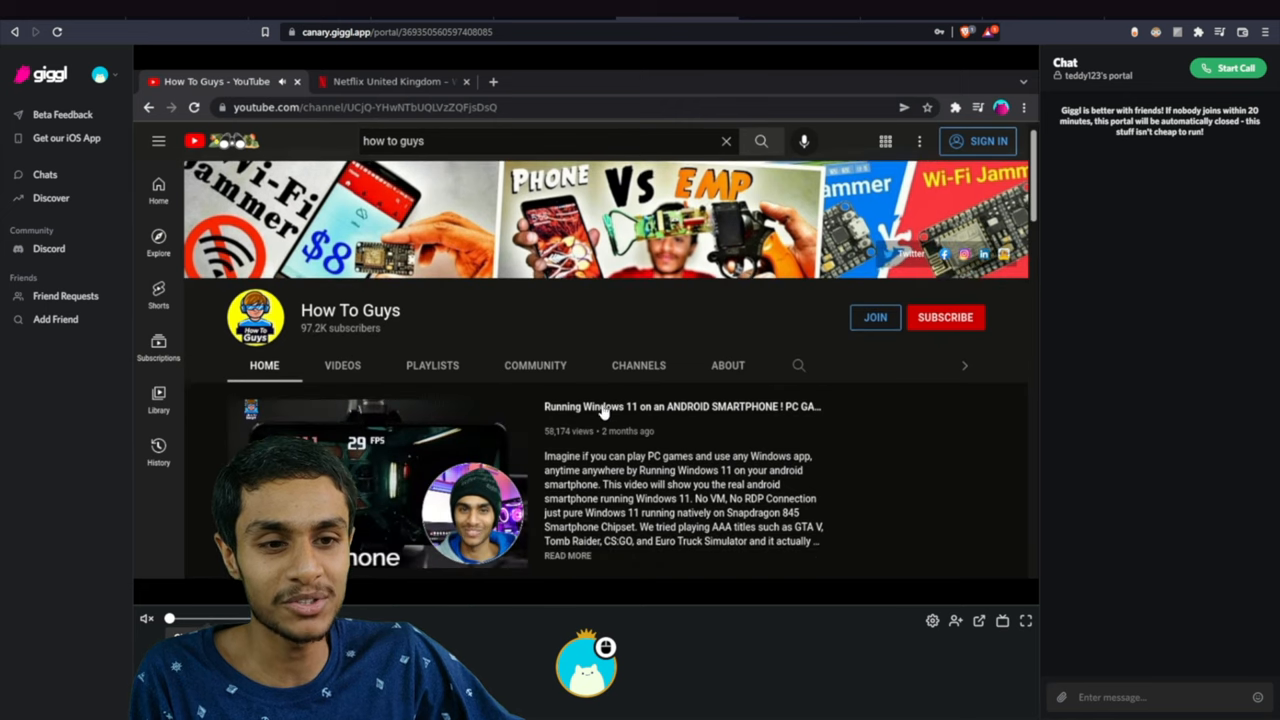
pyautogui.moveTo(600, 412)
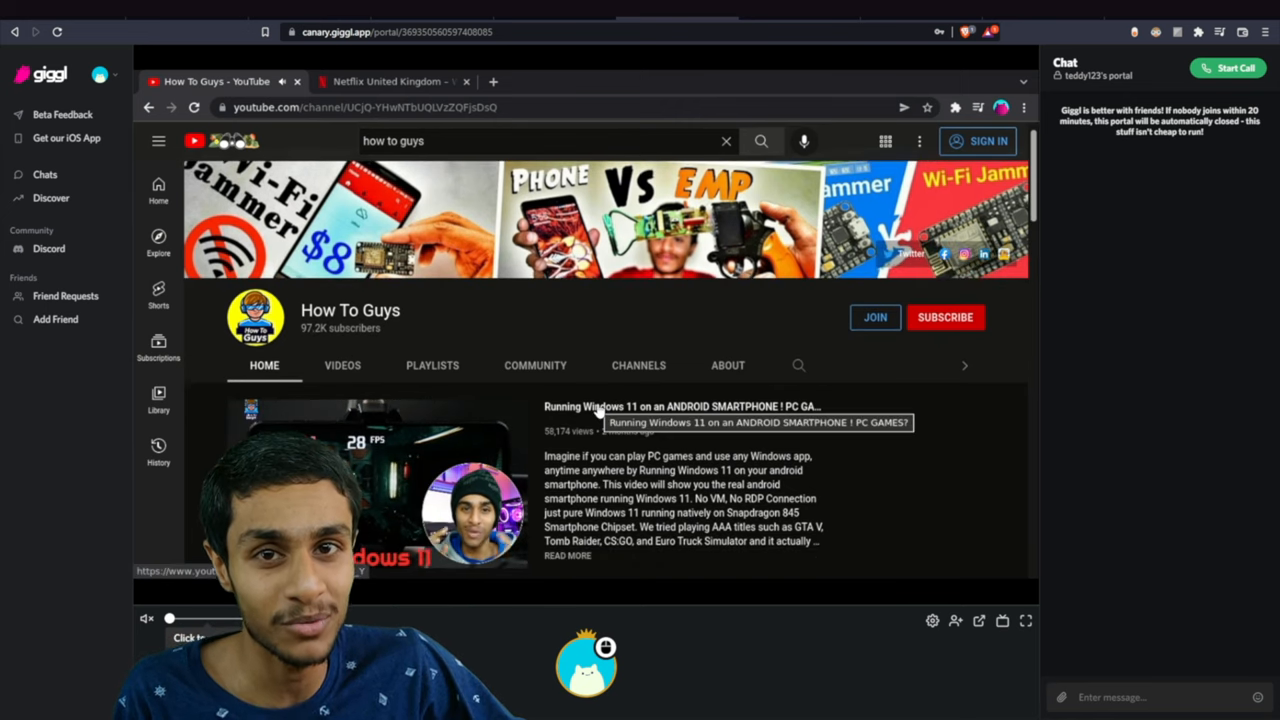